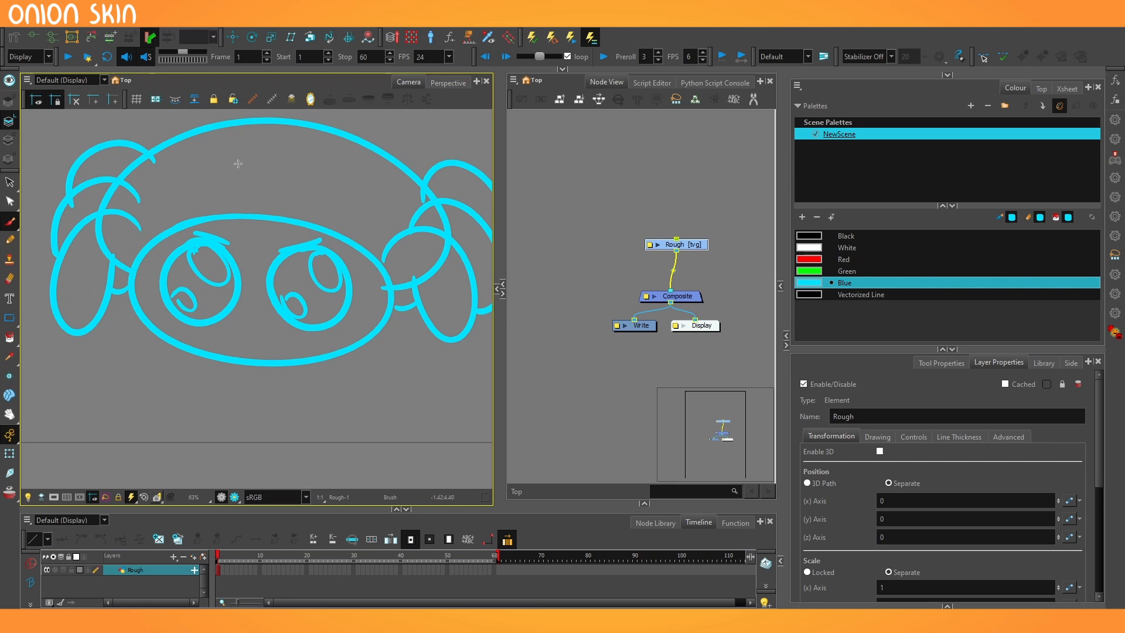
{"action": "mouse_move", "coordinate": [234, 390]}
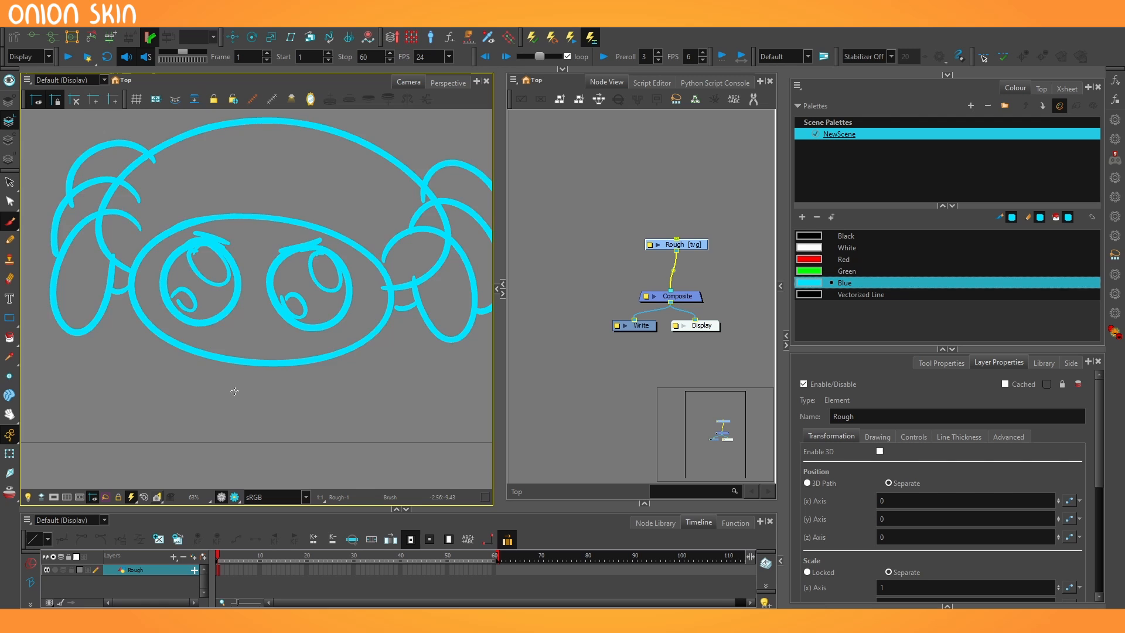
Create drawing layers named Head and Fangs through the Add Drawing Layer dialog.
{"action": "scroll", "scroll_direction": "down", "scroll_amount": 3}
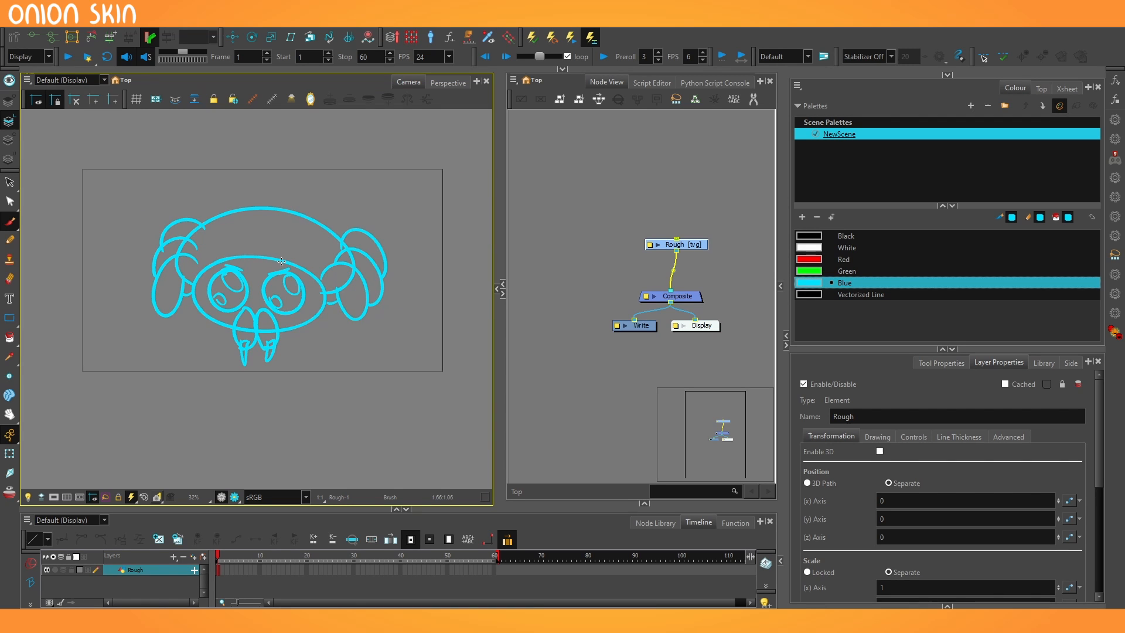
{"action": "left_click", "coordinate": [173, 557]}
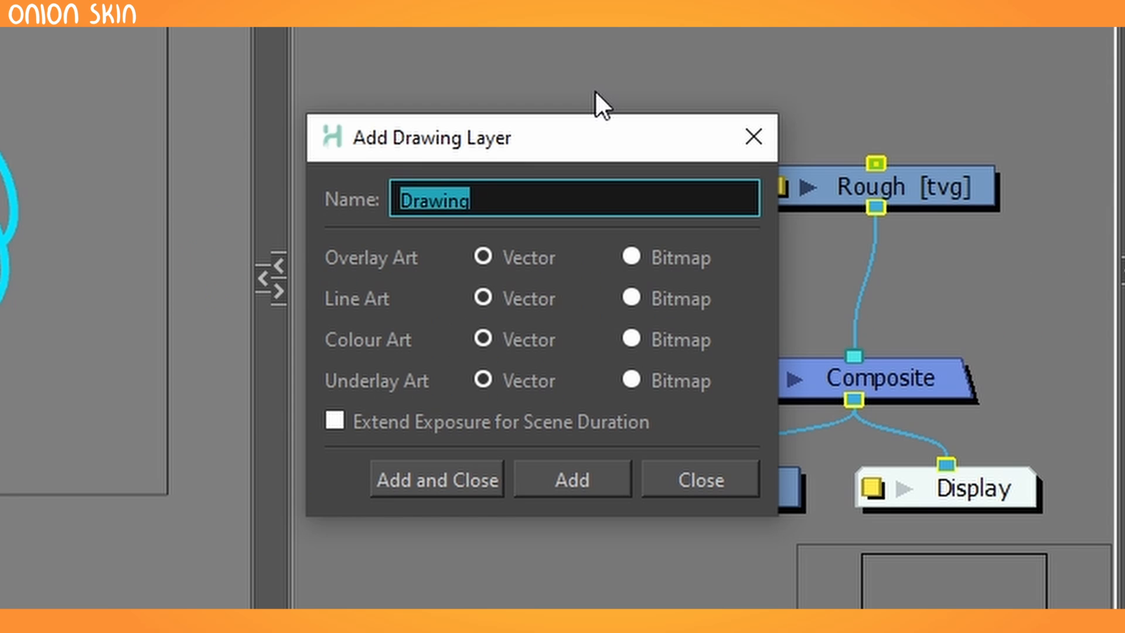
{"action": "left_click", "coordinate": [571, 479]}
{"action": "type", "text": "F"}
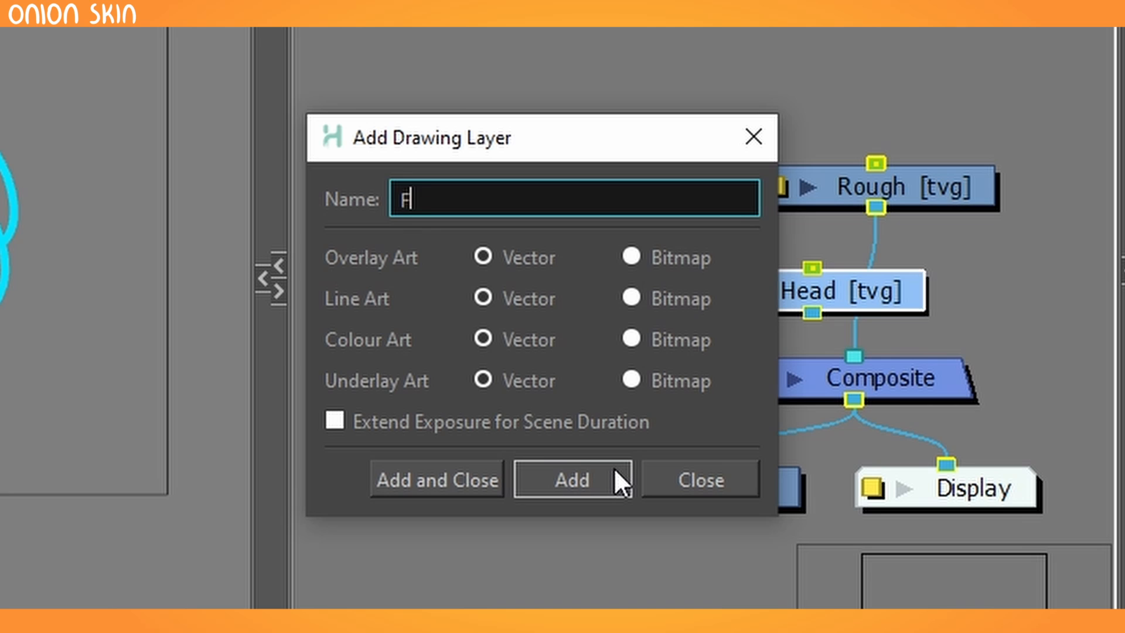
{"action": "type", "text": "angs"}
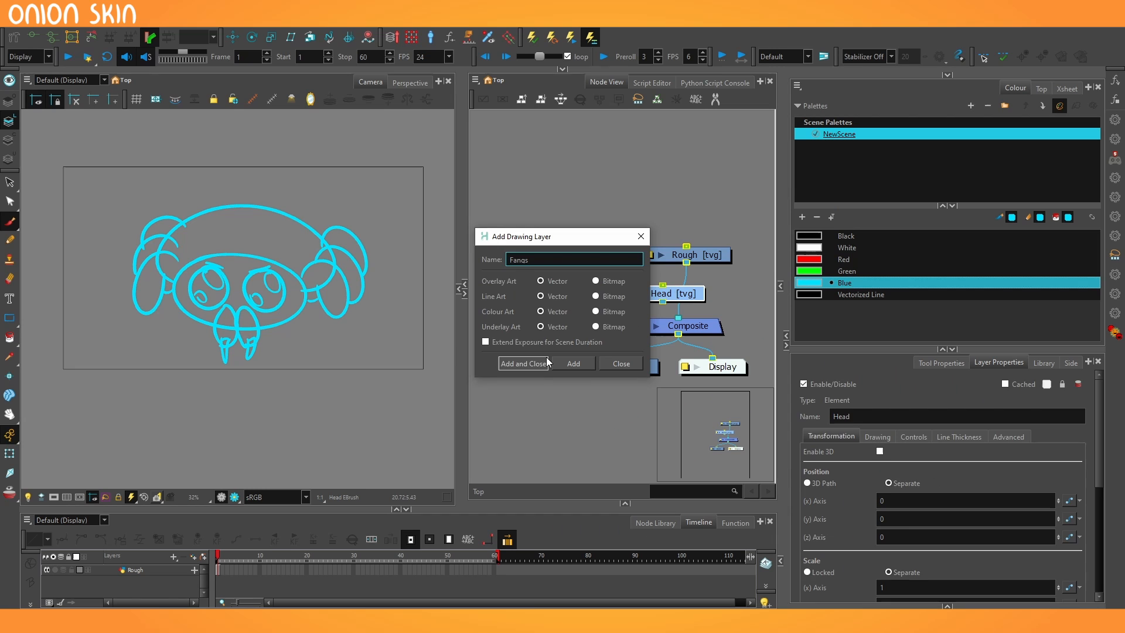
{"action": "left_click", "coordinate": [523, 363]}
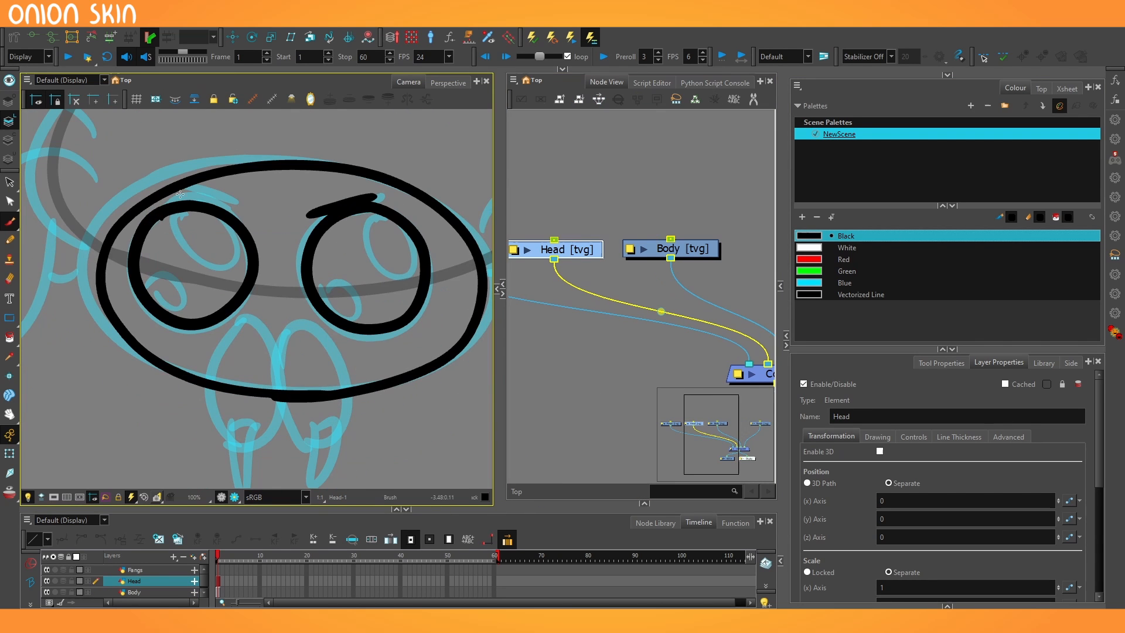
Work on the layer list while inking the head, eyes and fangs in black and white.
{"action": "left_click", "coordinate": [133, 569]}
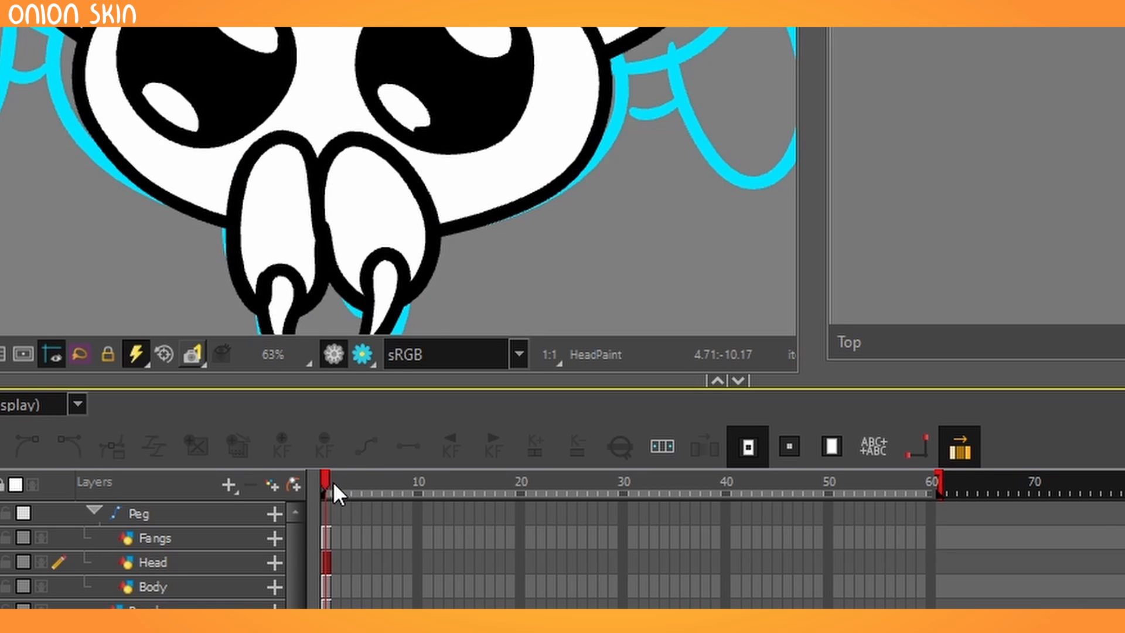
{"action": "mouse_move", "coordinate": [389, 538]}
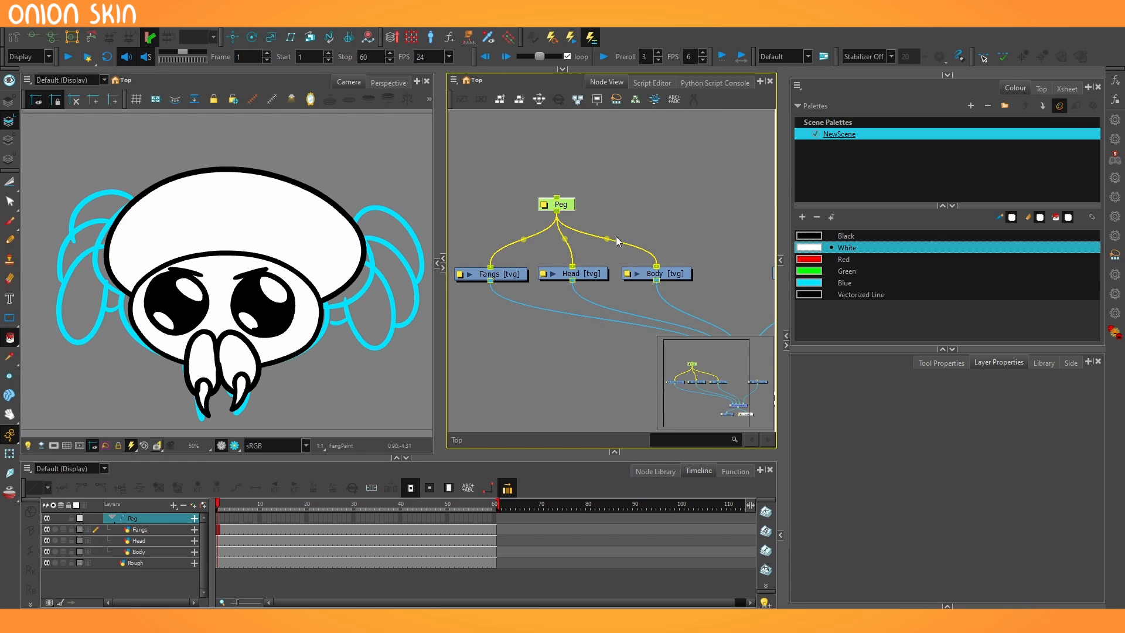
Move the pegged spider slightly sideways at frame 10, keying frames 1 and 10.
{"action": "scroll", "scroll_direction": "up", "scroll_amount": 3}
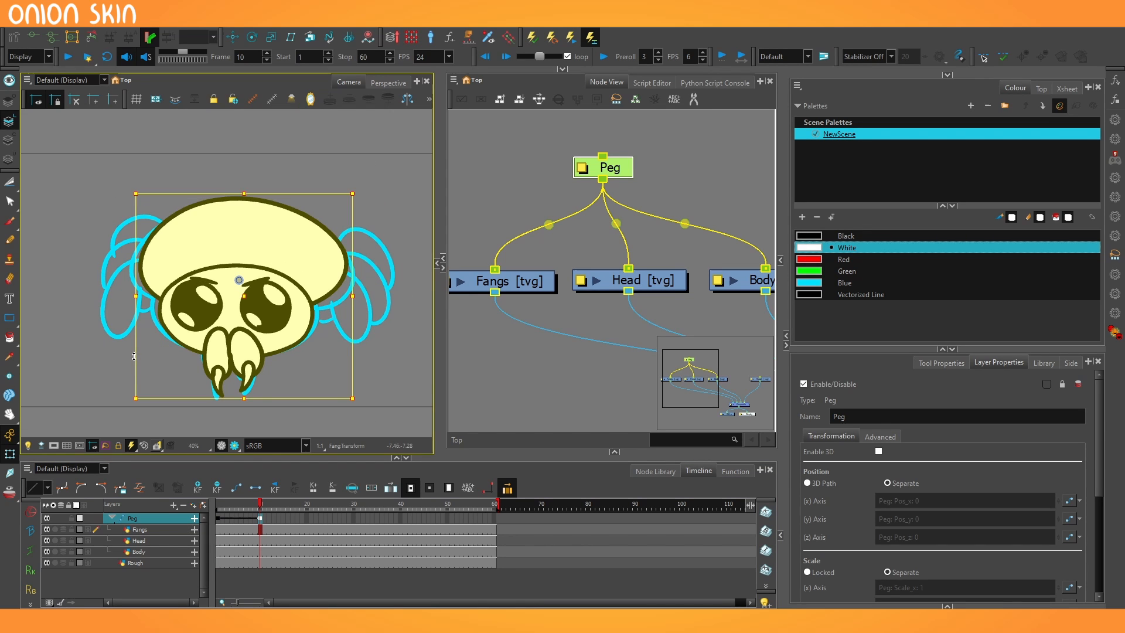
{"action": "left_click_drag", "start_coordinate": [239, 280], "coordinate": [248, 280]}
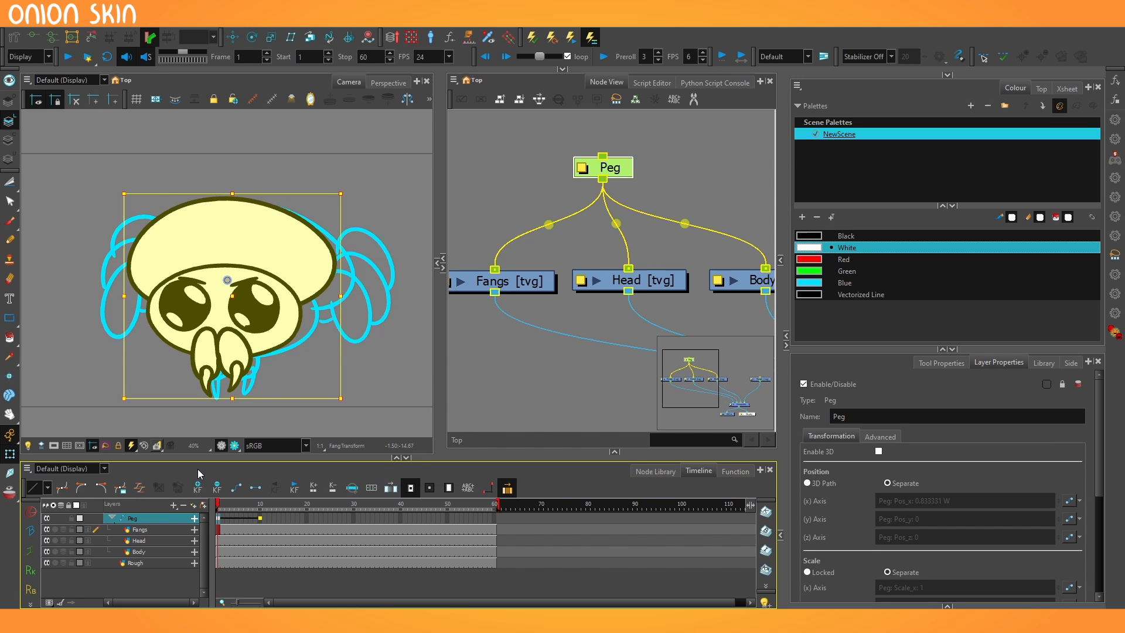
{"action": "mouse_move", "coordinate": [84, 380]}
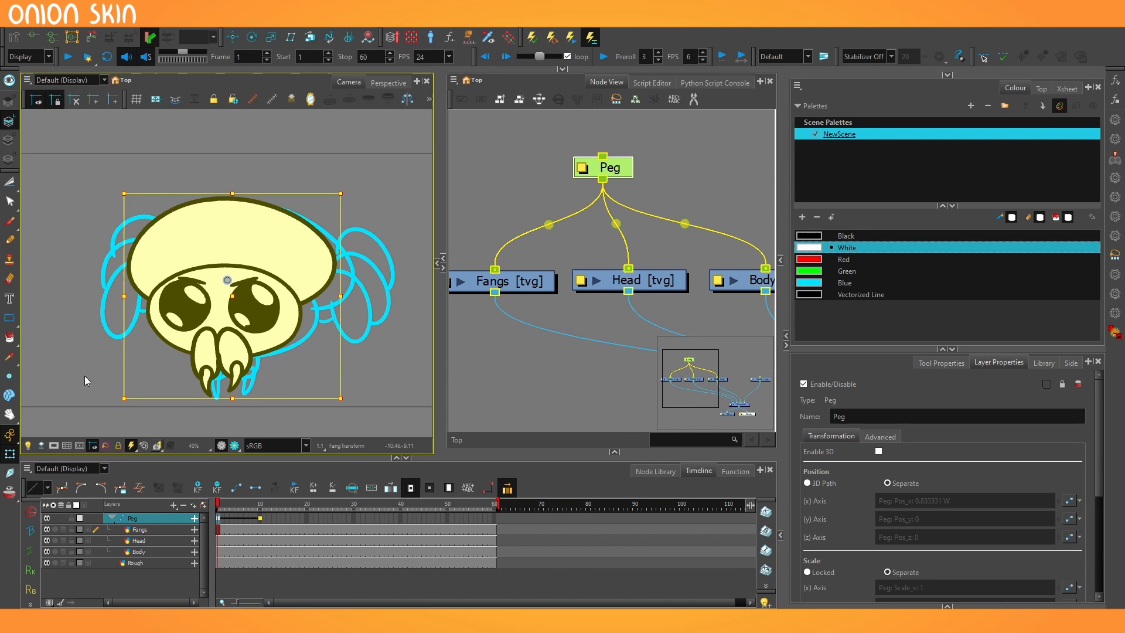
{"action": "mouse_move", "coordinate": [212, 445]}
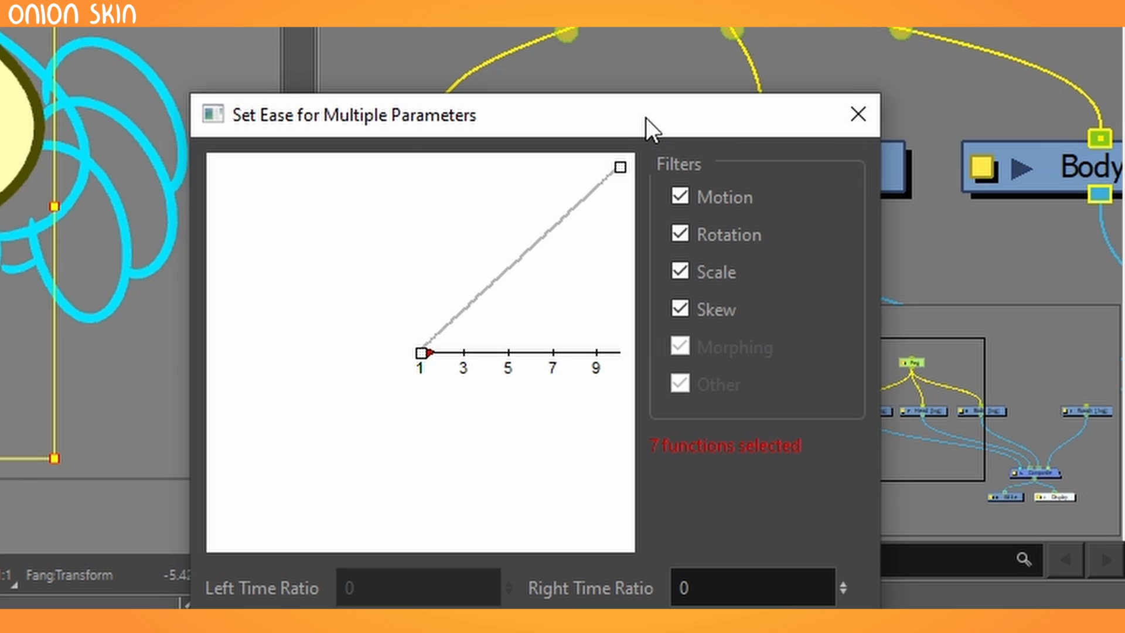
{"action": "mouse_move", "coordinate": [430, 362]}
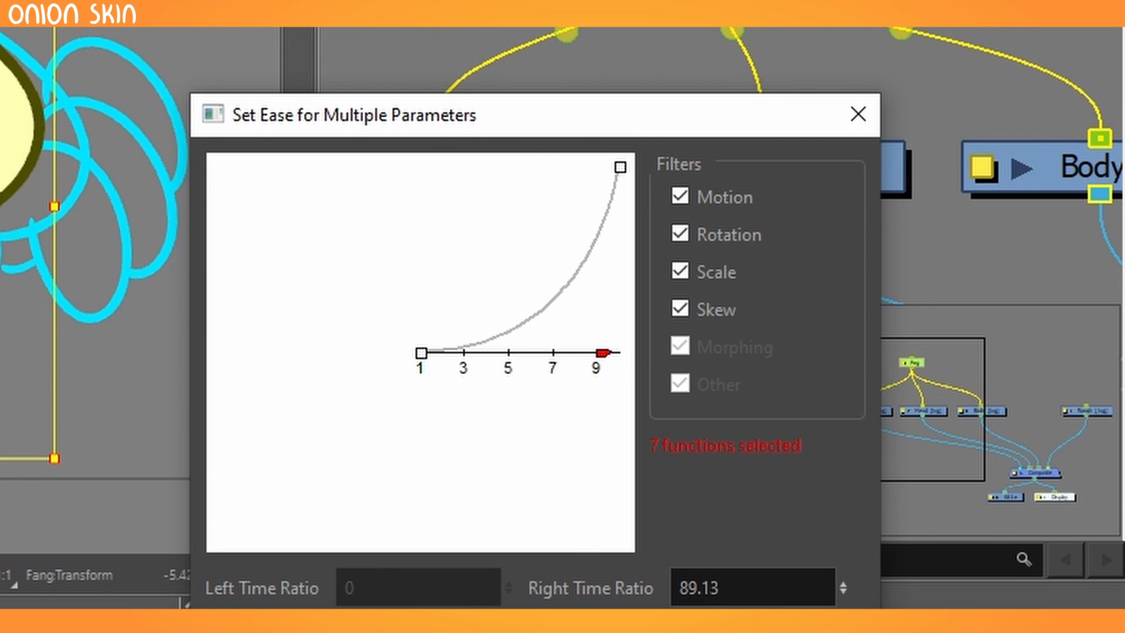
Apply the ease on the first key and drag a steep ease curve for the next interval.
{"action": "left_click", "coordinate": [858, 114]}
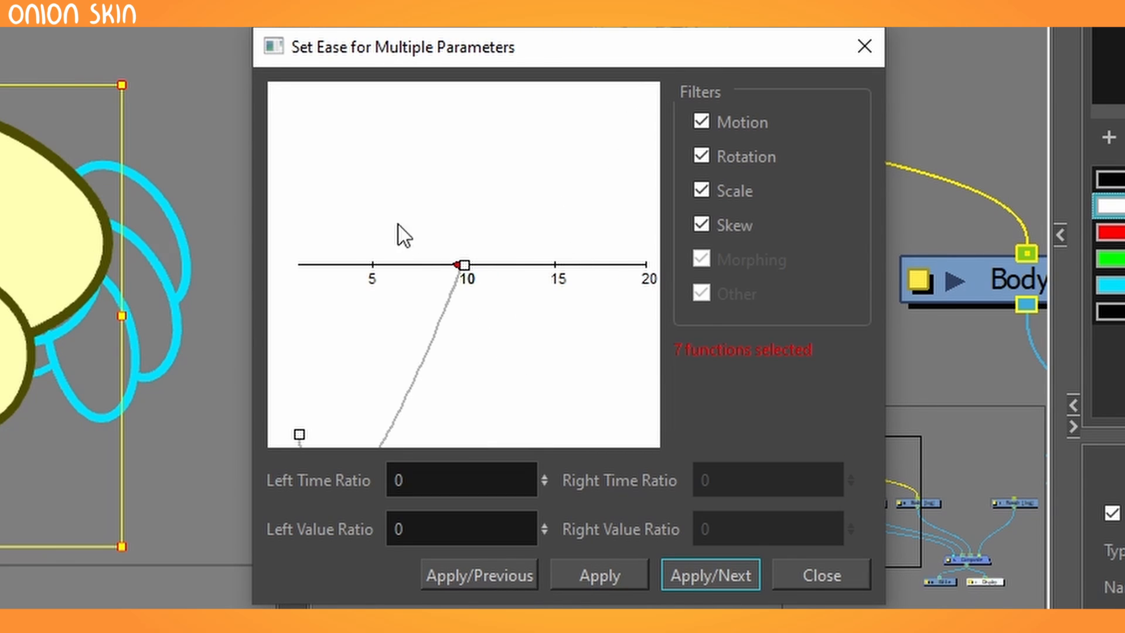
{"action": "left_click_drag", "start_coordinate": [459, 264], "coordinate": [437, 86]}
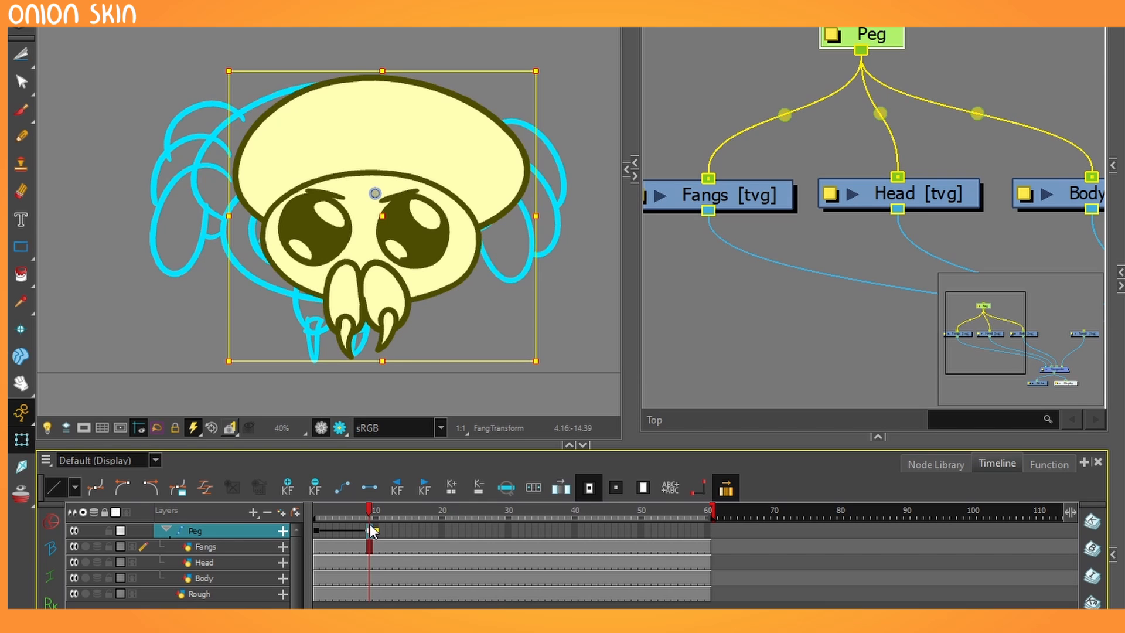
Scrub back through the first frames to preview the eased peg motion.
{"action": "left_click_drag", "start_coordinate": [370, 495], "coordinate": [321, 495]}
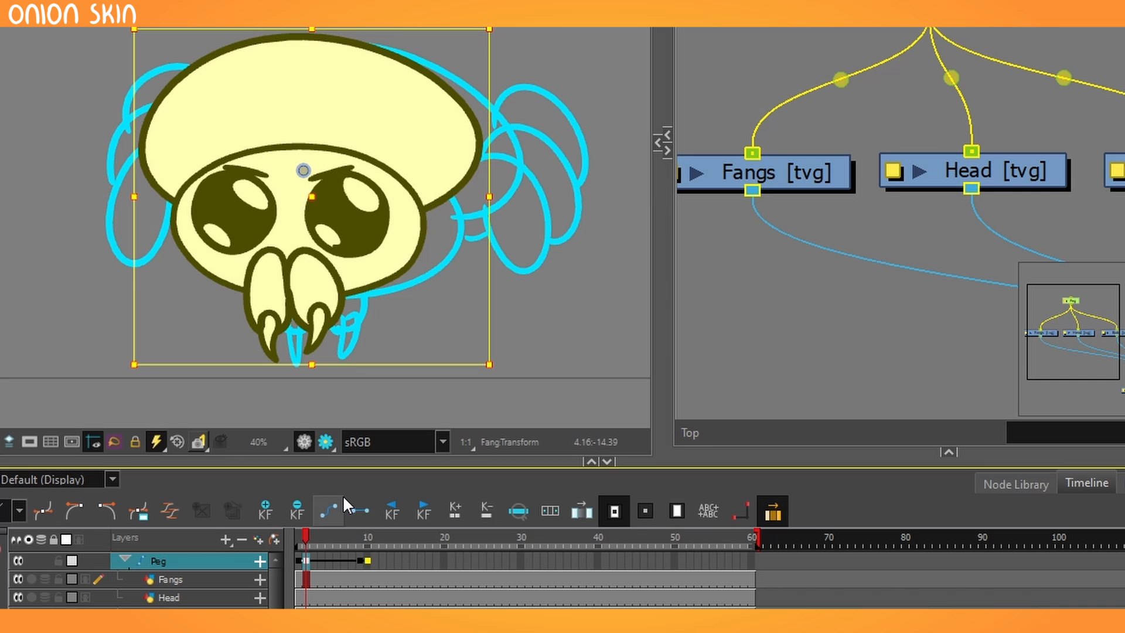
{"action": "mouse_move", "coordinate": [329, 510]}
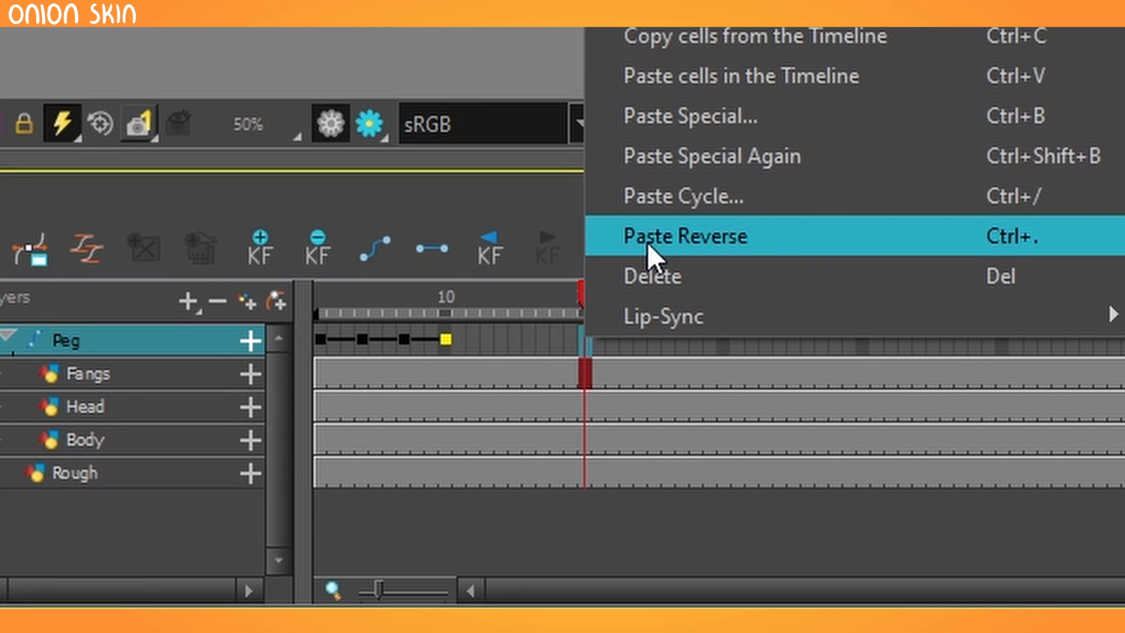
Paste the Peg keyframes reversed at a later frame so the spider returns to its start pose.
{"action": "left_click", "coordinate": [683, 236]}
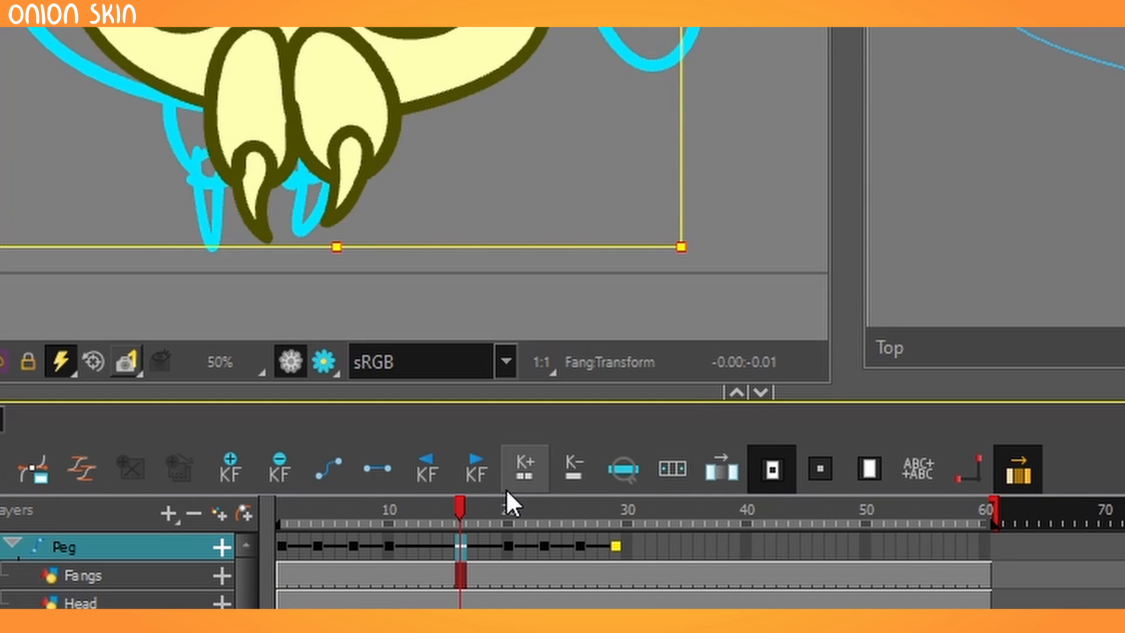
{"action": "left_click", "coordinate": [394, 511]}
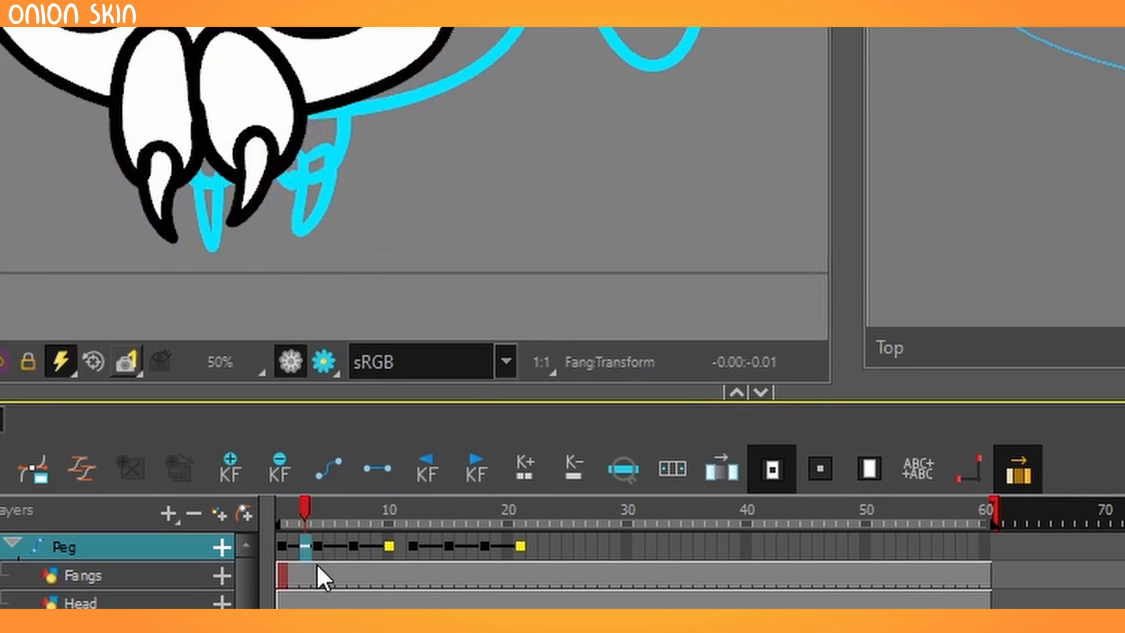
Place the timeline cursor around frame 43, past the shifted return keyframes.
{"action": "left_click", "coordinate": [580, 518]}
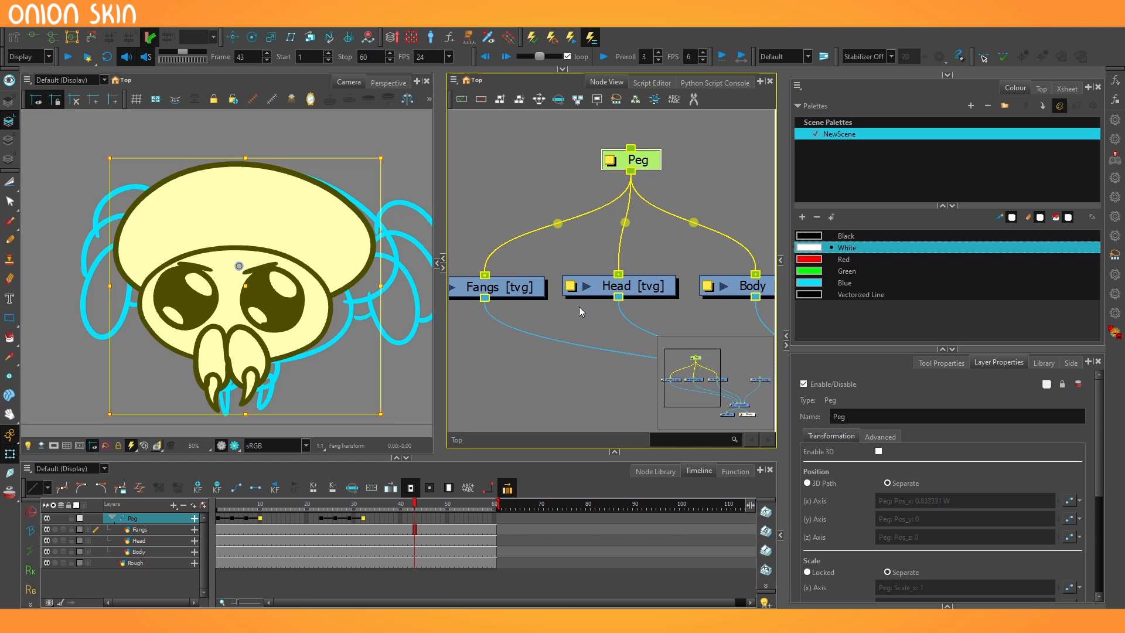
{"action": "mouse_move", "coordinate": [591, 165]}
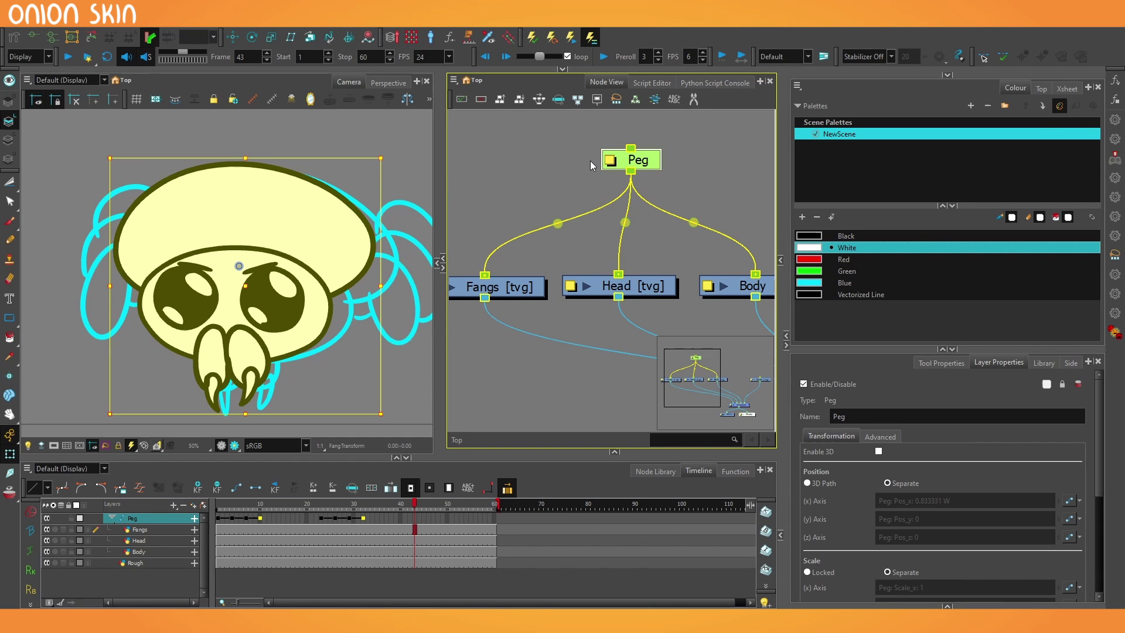
{"action": "mouse_move", "coordinate": [575, 184]}
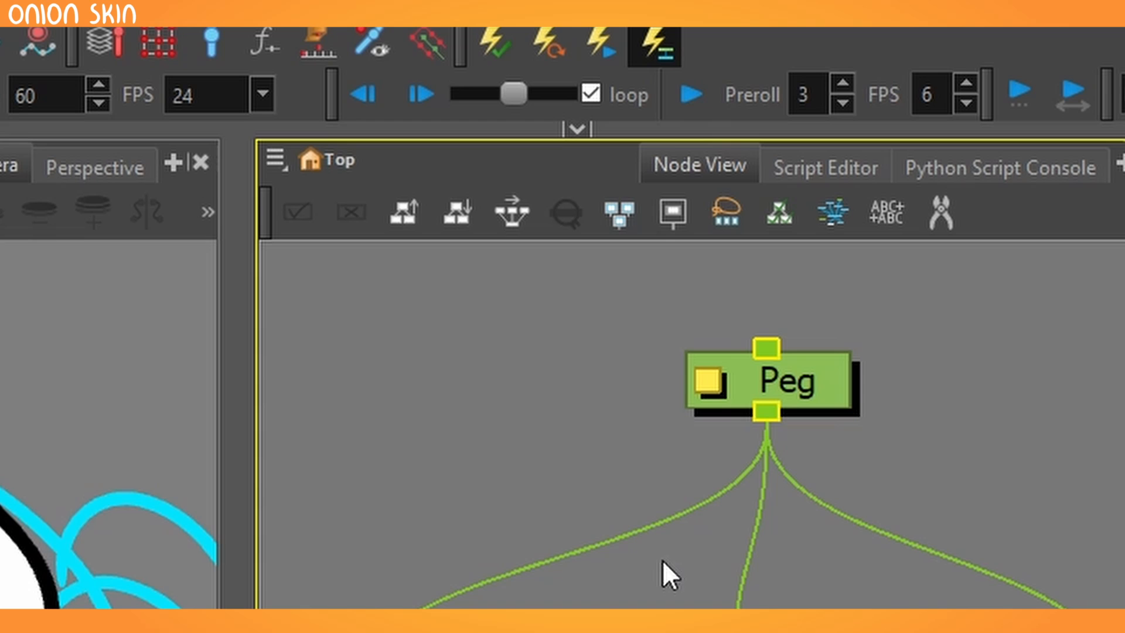
Clone the Peg node with Drawings and Timing from the Node View, producing Peg_1.
{"action": "left_click", "coordinate": [275, 158]}
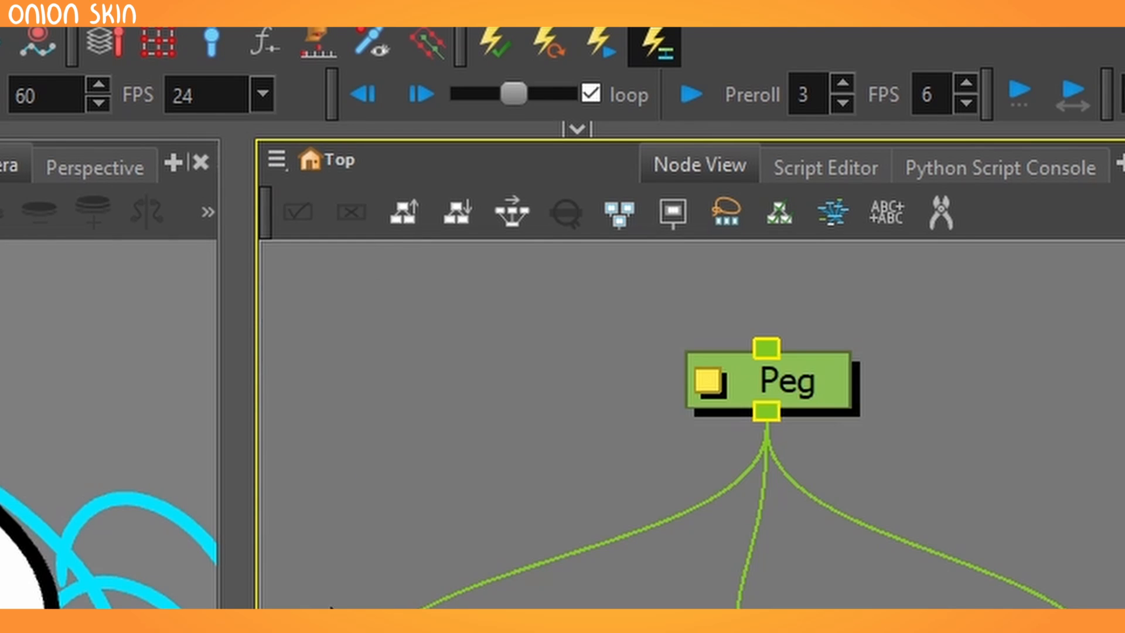
{"action": "left_click", "coordinate": [277, 160]}
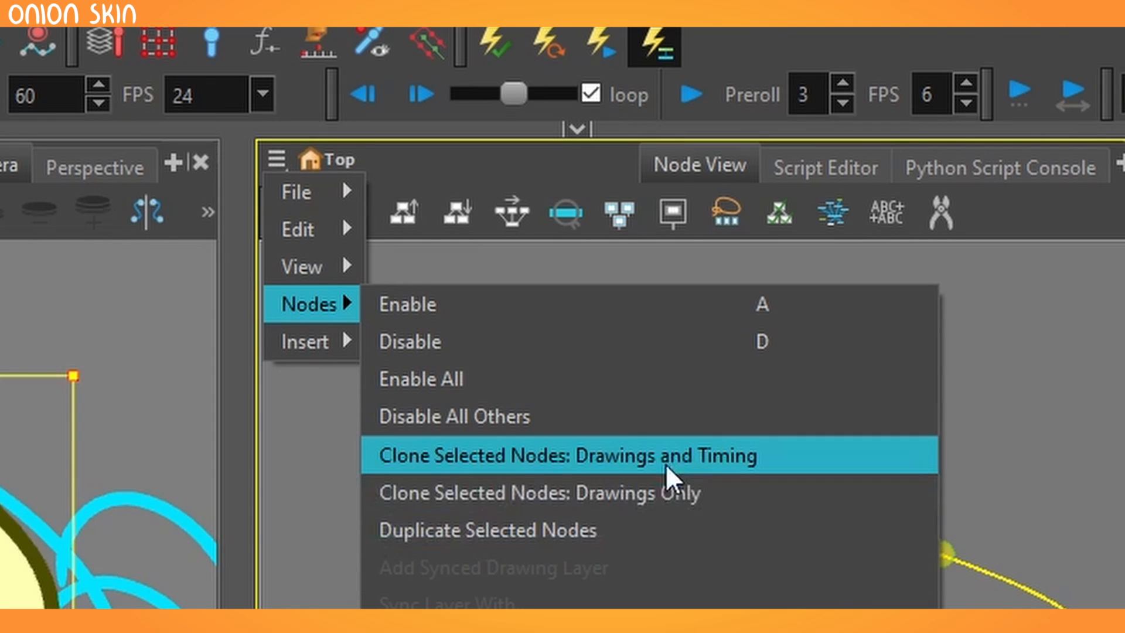
{"action": "mouse_move", "coordinate": [818, 482]}
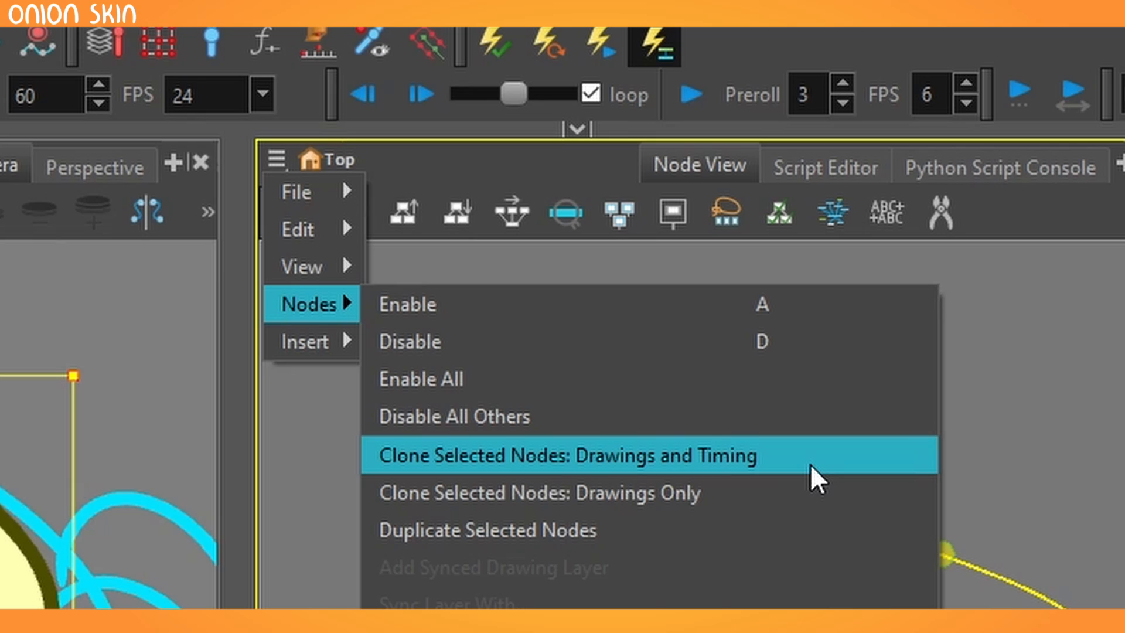
{"action": "mouse_move", "coordinate": [736, 477]}
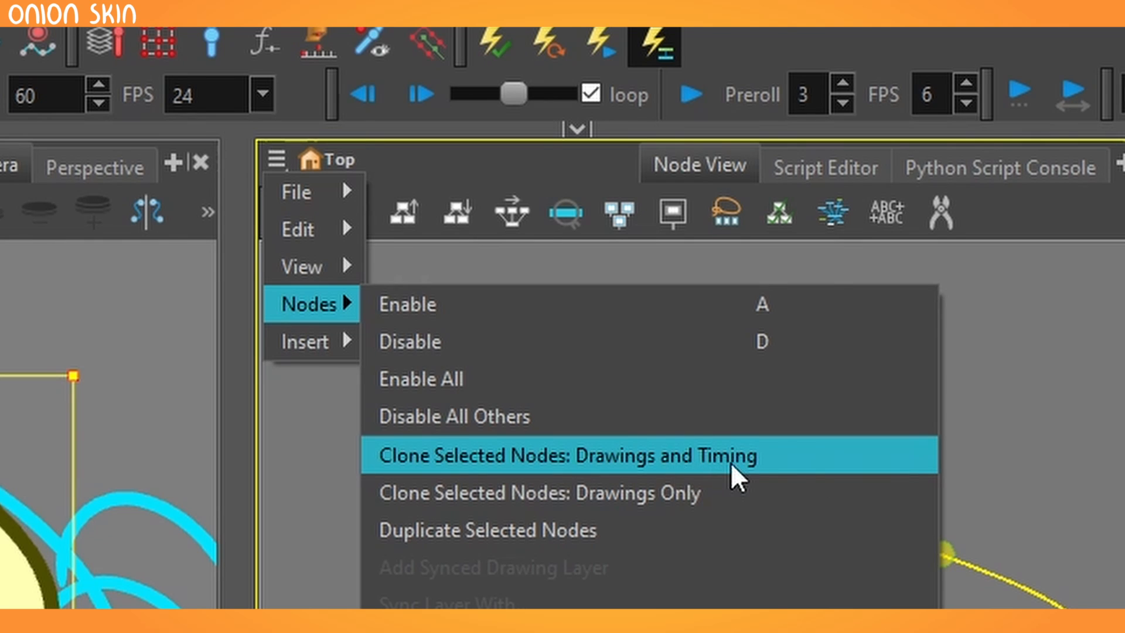
{"action": "left_click", "coordinate": [567, 456]}
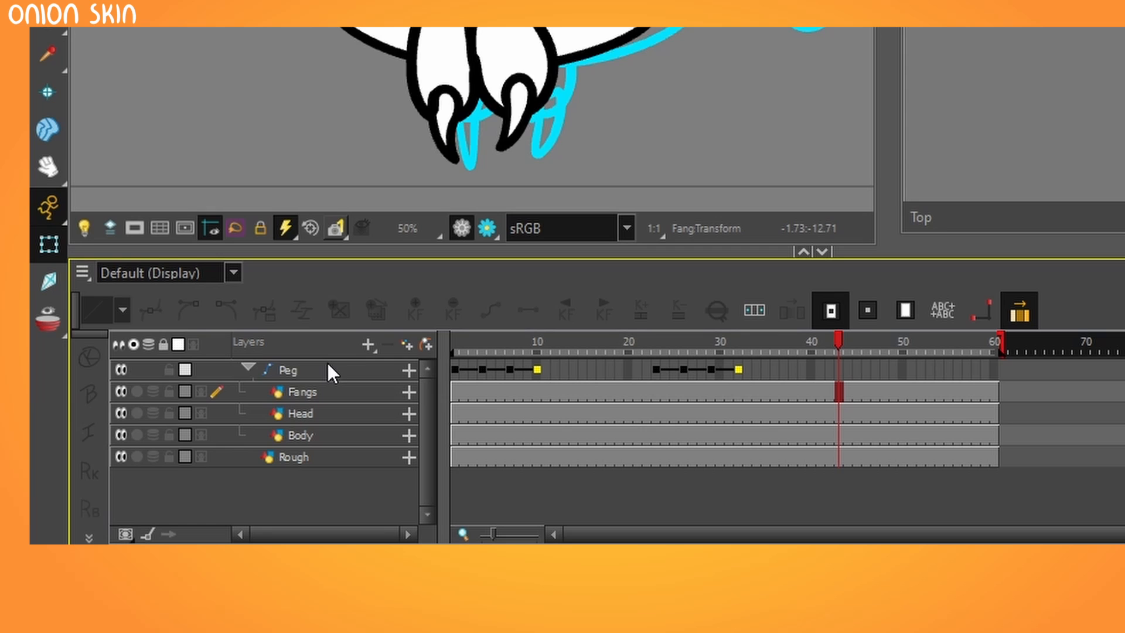
Clone the Peg layer again from the Timeline's right-click menu, keeping its timing.
{"action": "left_click", "coordinate": [287, 369]}
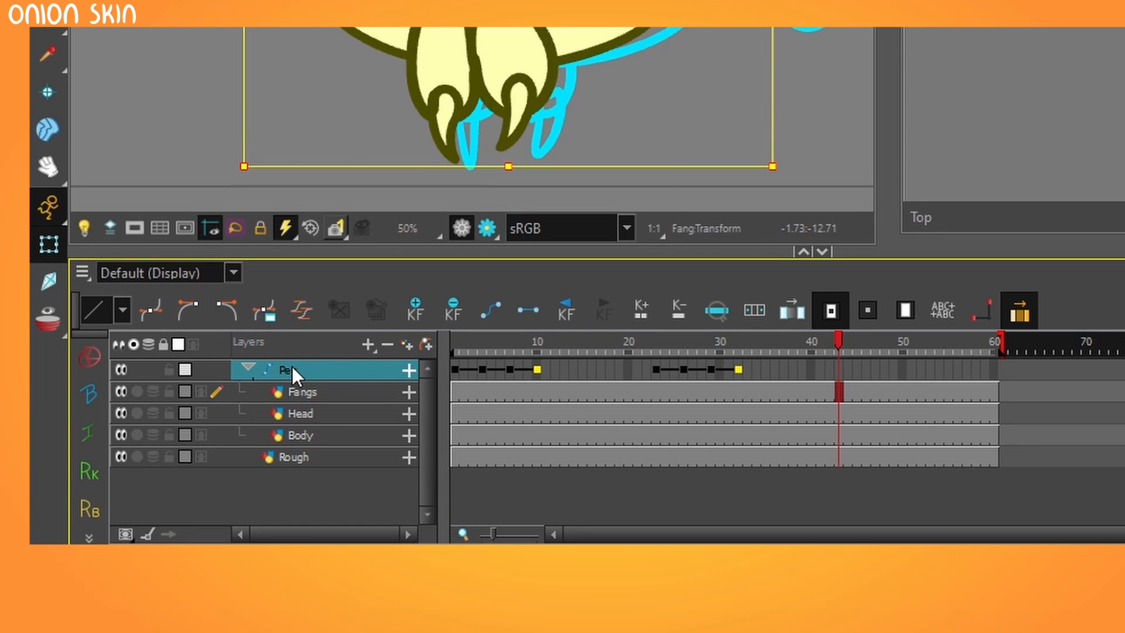
{"action": "right_click", "coordinate": [290, 369]}
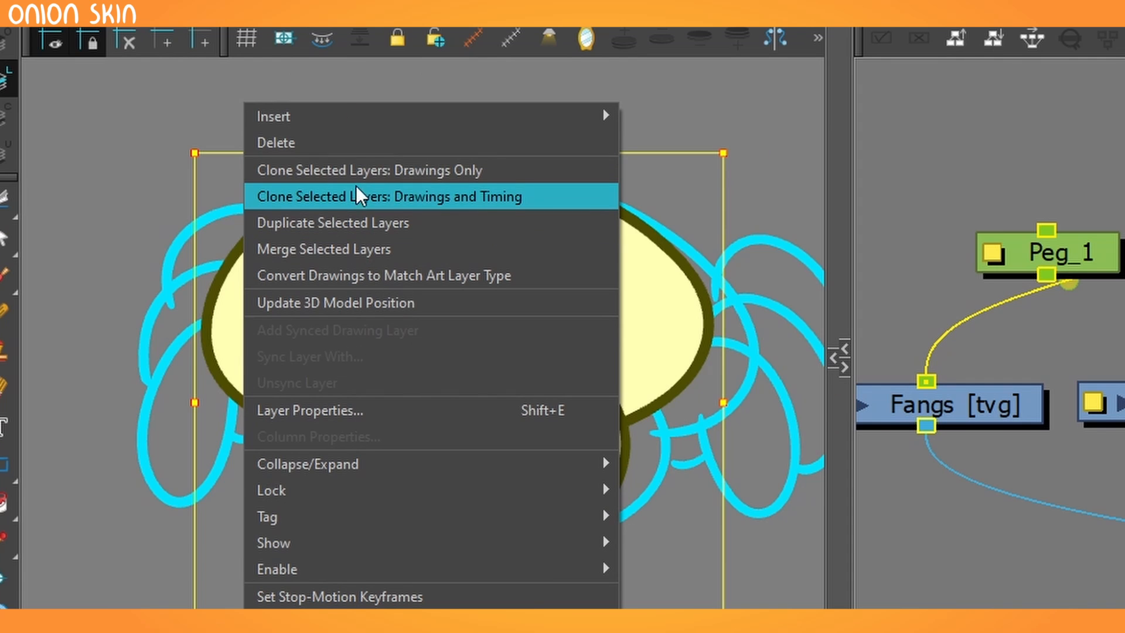
{"action": "left_click", "coordinate": [388, 196]}
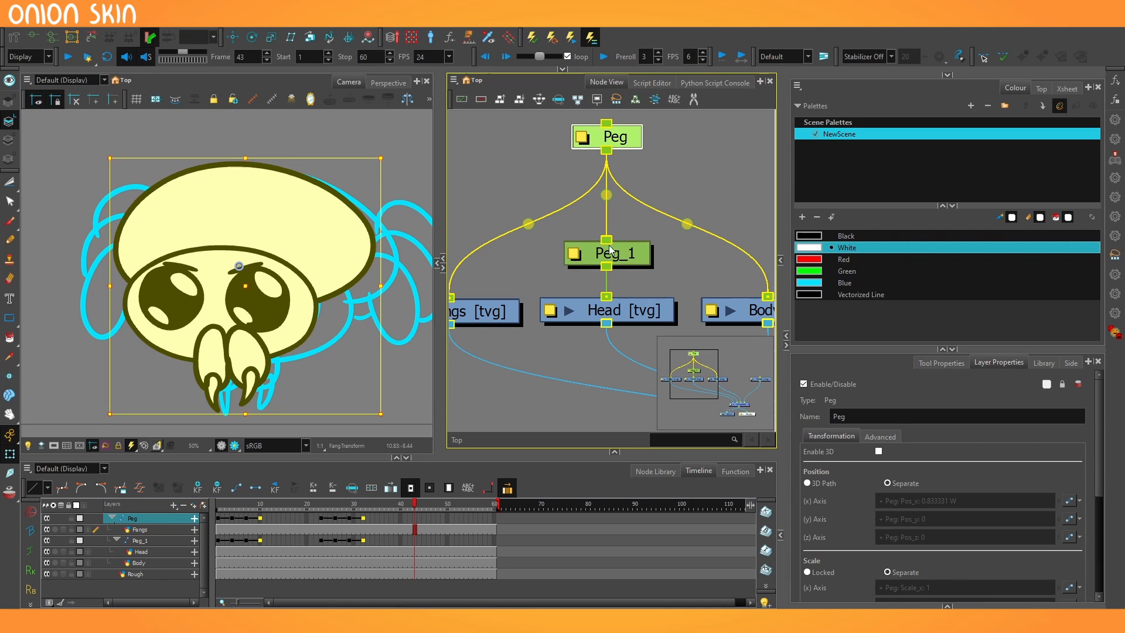
Select cloned Peg_1 chained between Peg and Head to check its inherited keyframes.
{"action": "left_click", "coordinate": [607, 253]}
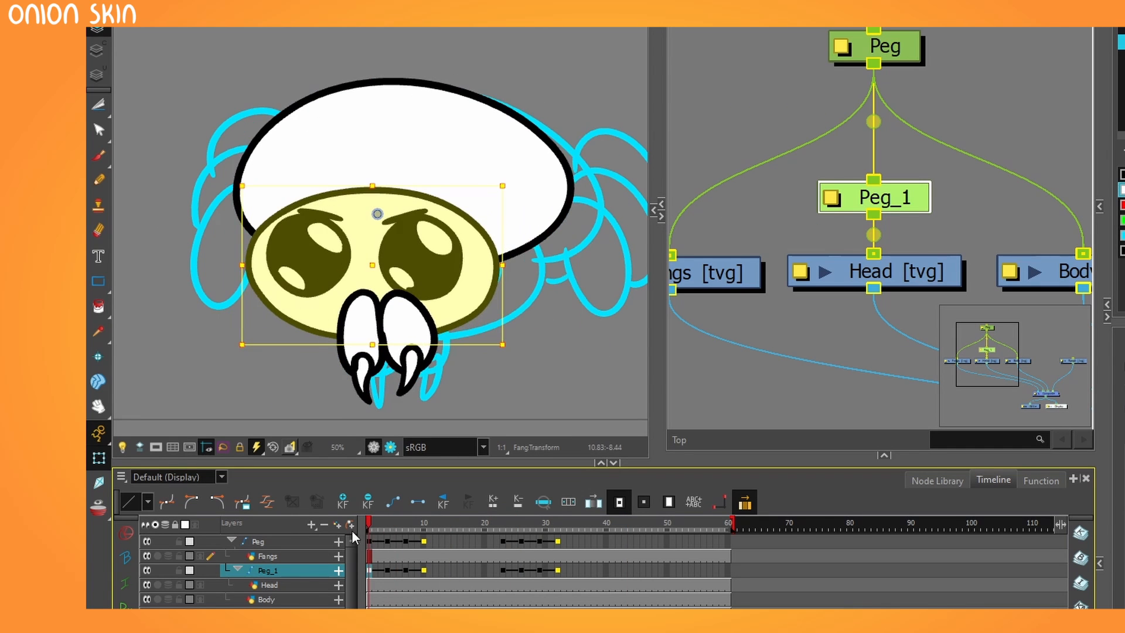
{"action": "left_click", "coordinate": [527, 541]}
{"action": "type", "text": "Leg"}
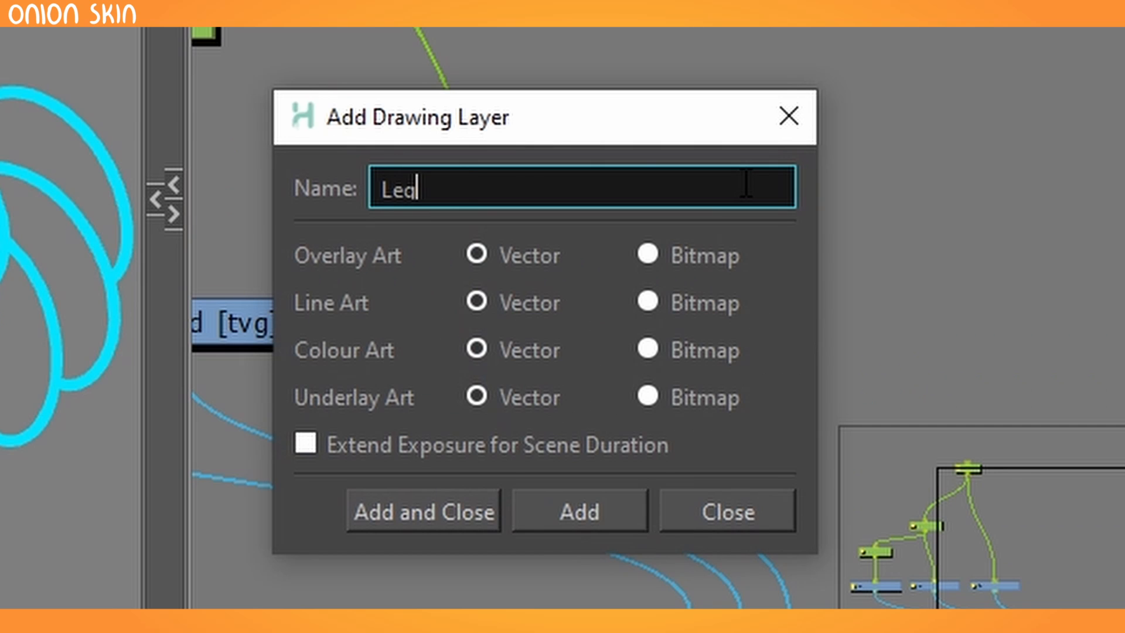
Create the Legs layer, wire it under Peg, and start drawing the curled legs.
{"action": "left_click", "coordinate": [423, 511]}
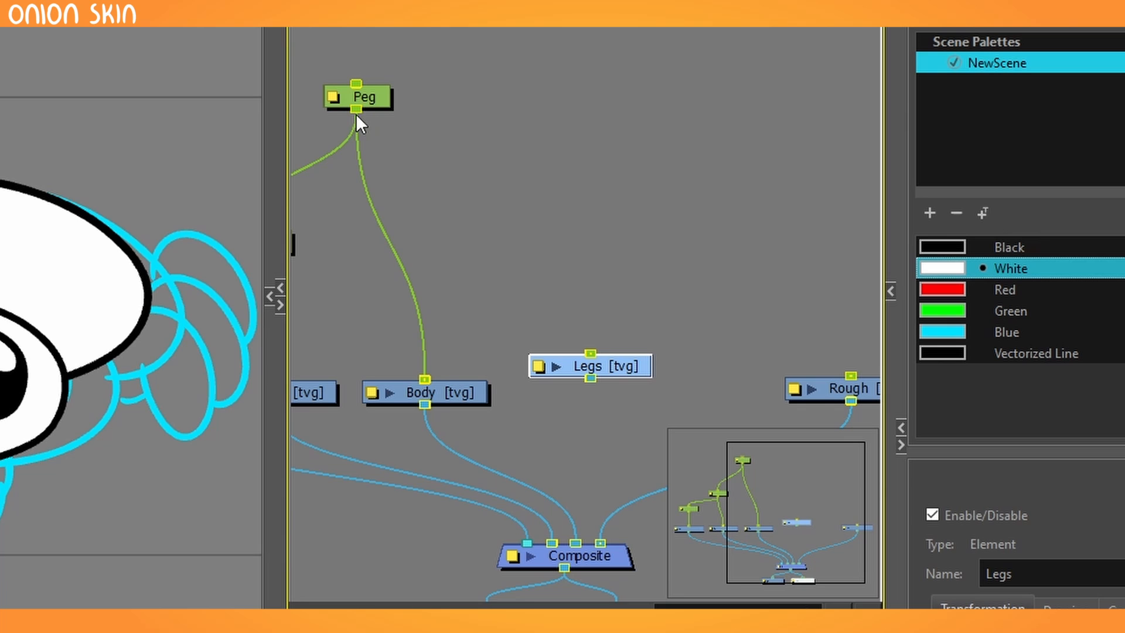
{"action": "left_click", "coordinate": [588, 367]}
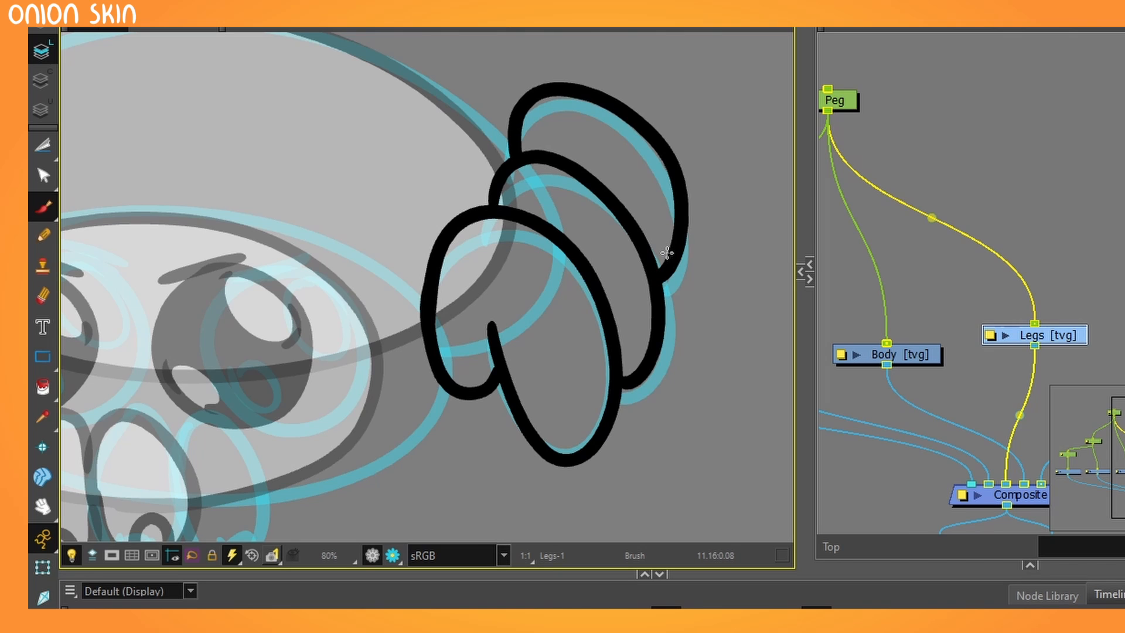
{"action": "left_click", "coordinate": [396, 101]}
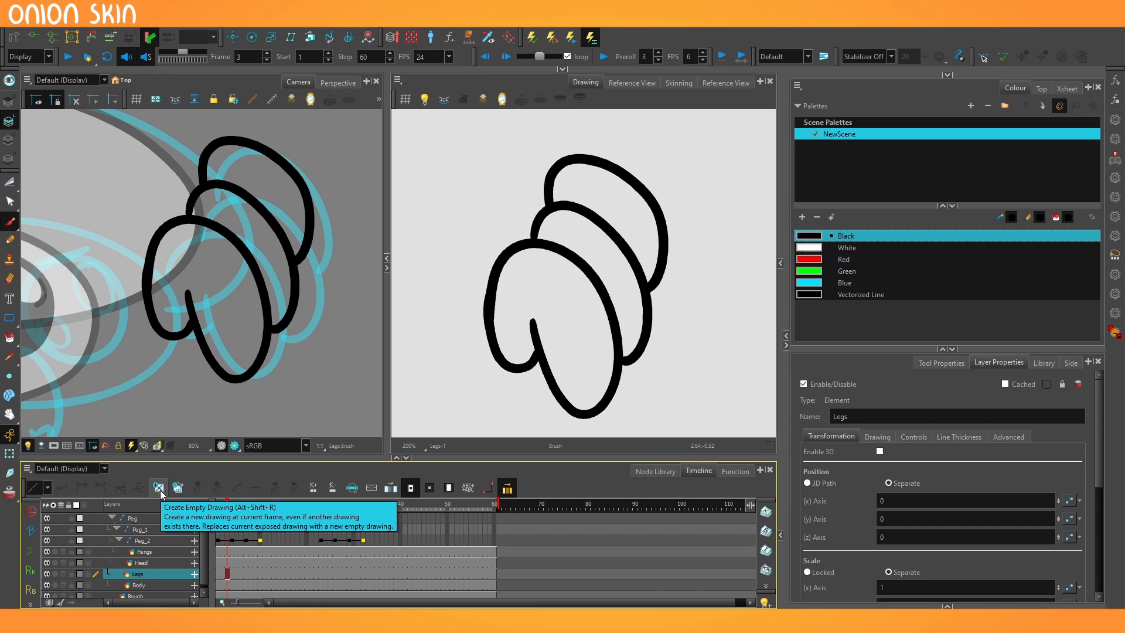
Create an empty second drawing on the Legs layer for the stretched-out leg pose.
{"action": "left_click", "coordinate": [159, 488]}
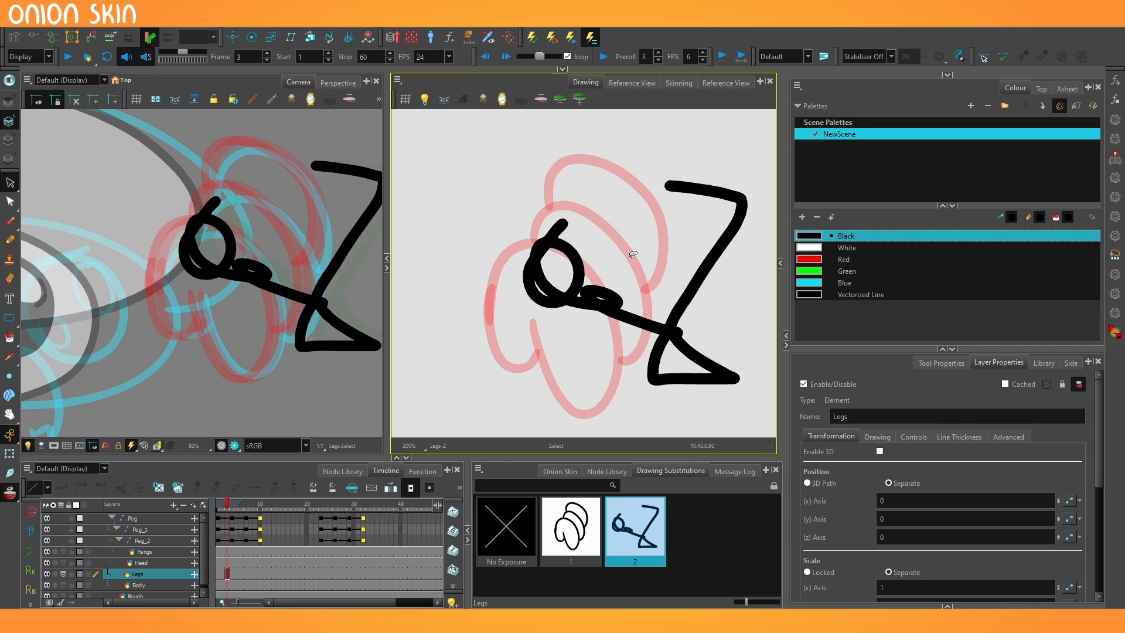
{"action": "mouse_move", "coordinate": [746, 288]}
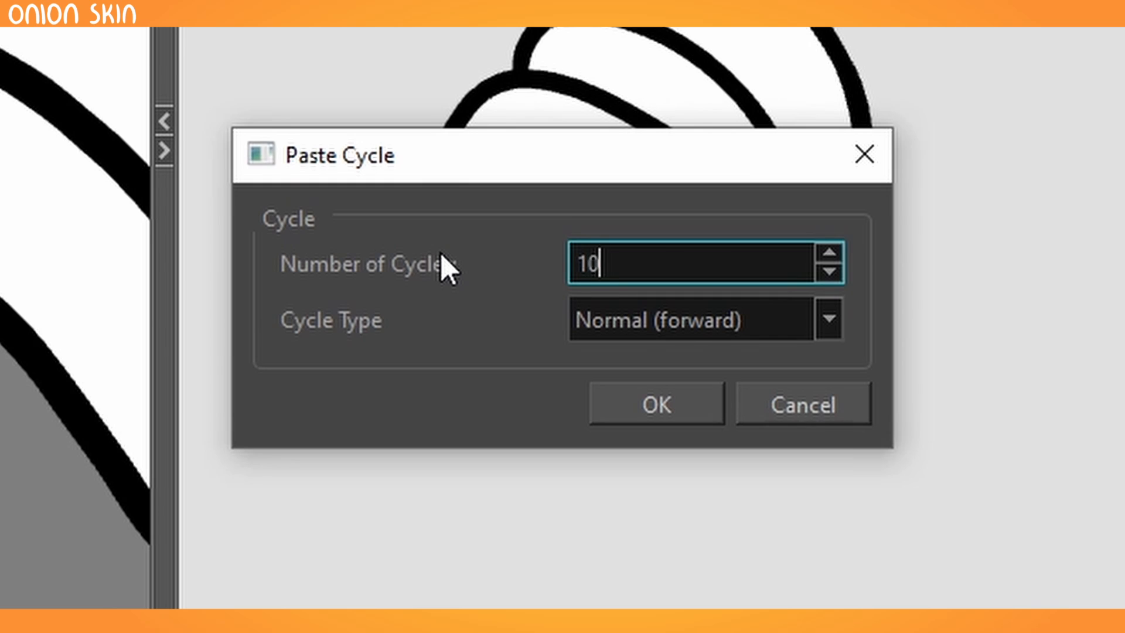
Paste Cycle the leg frames 10 times, decrease their exposure, and add Peg_3 above Legs.
{"action": "left_click", "coordinate": [654, 404]}
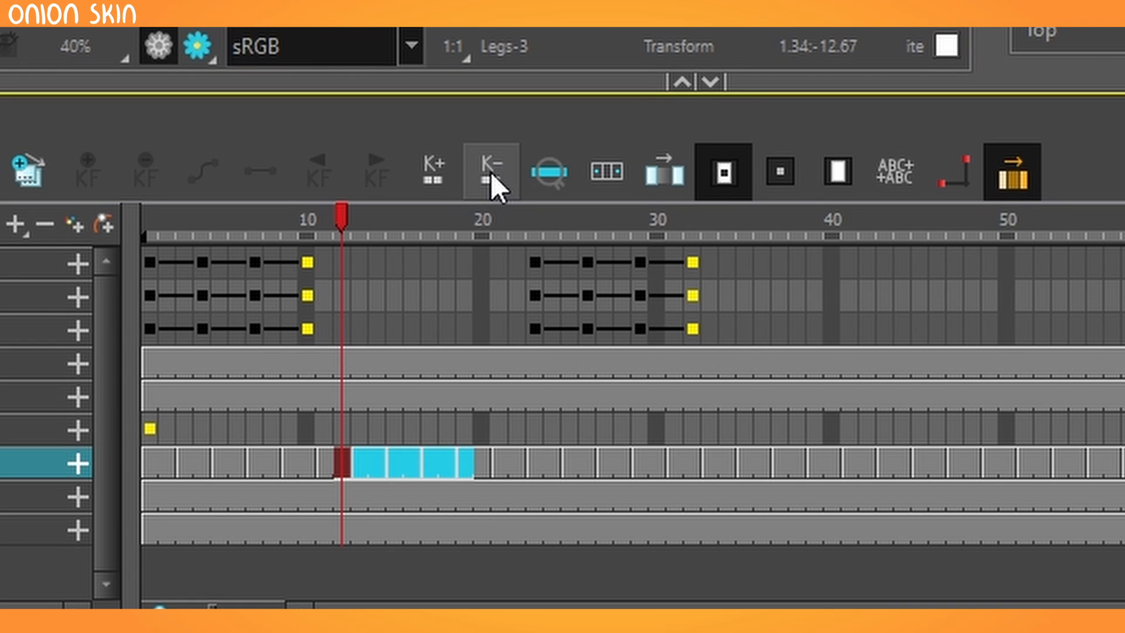
{"action": "left_click", "coordinate": [490, 171]}
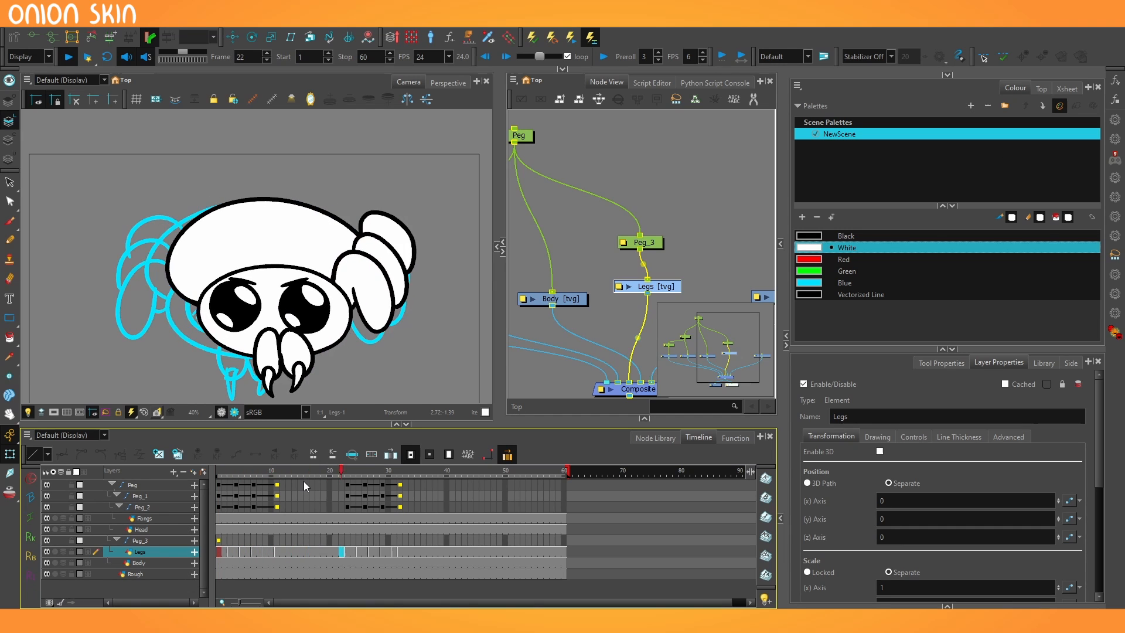
{"action": "left_click", "coordinate": [565, 471]}
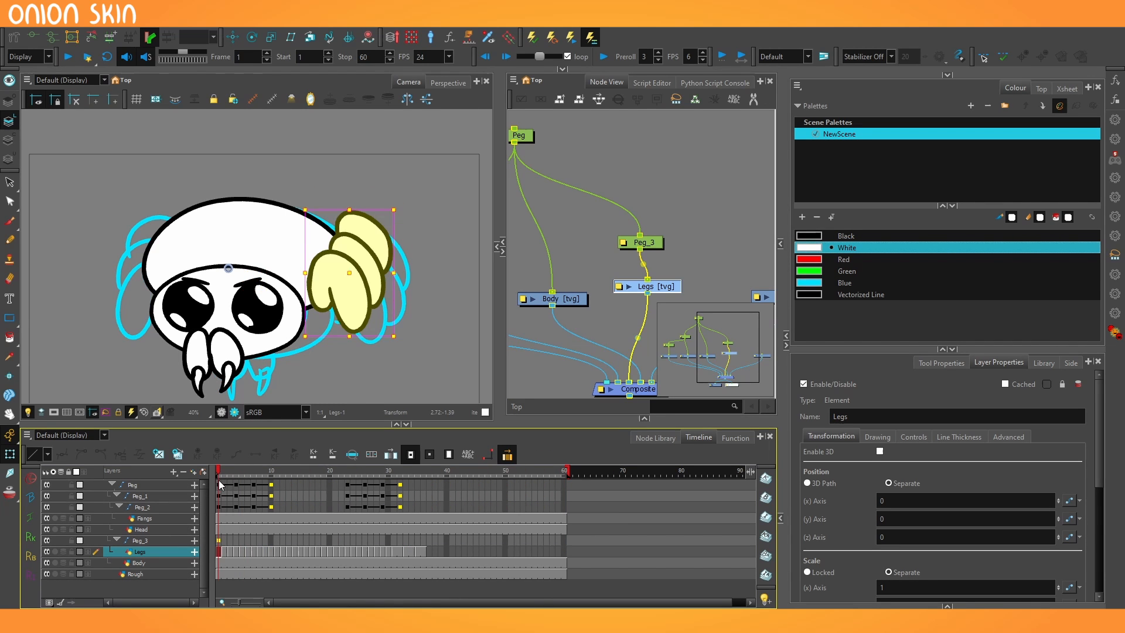
{"action": "left_click", "coordinate": [331, 471]}
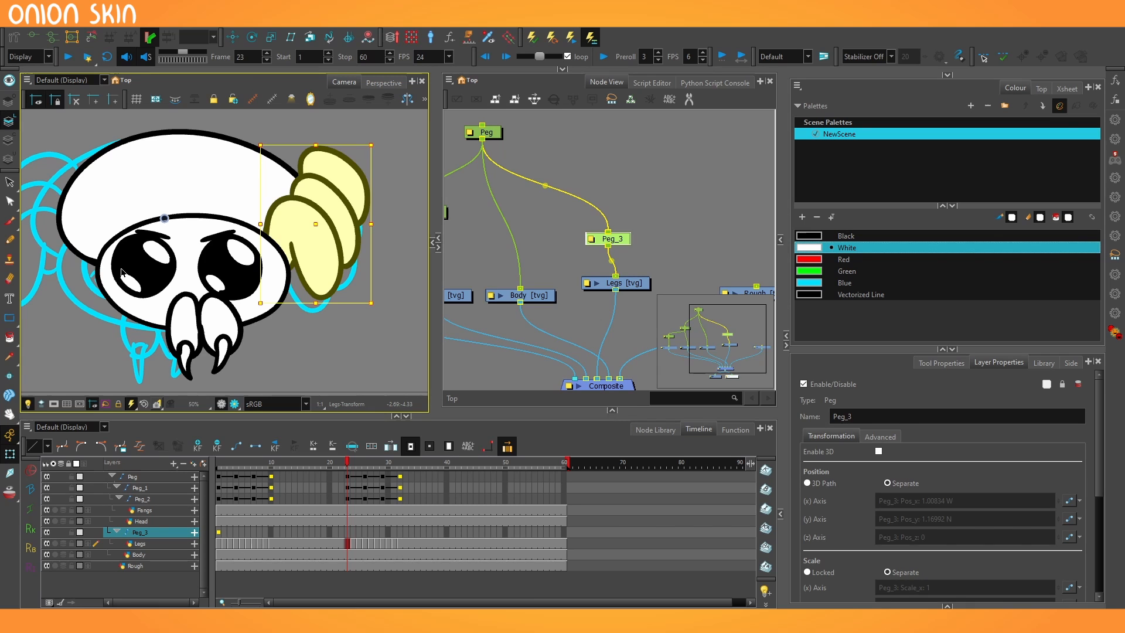
{"action": "mouse_move", "coordinate": [241, 344]}
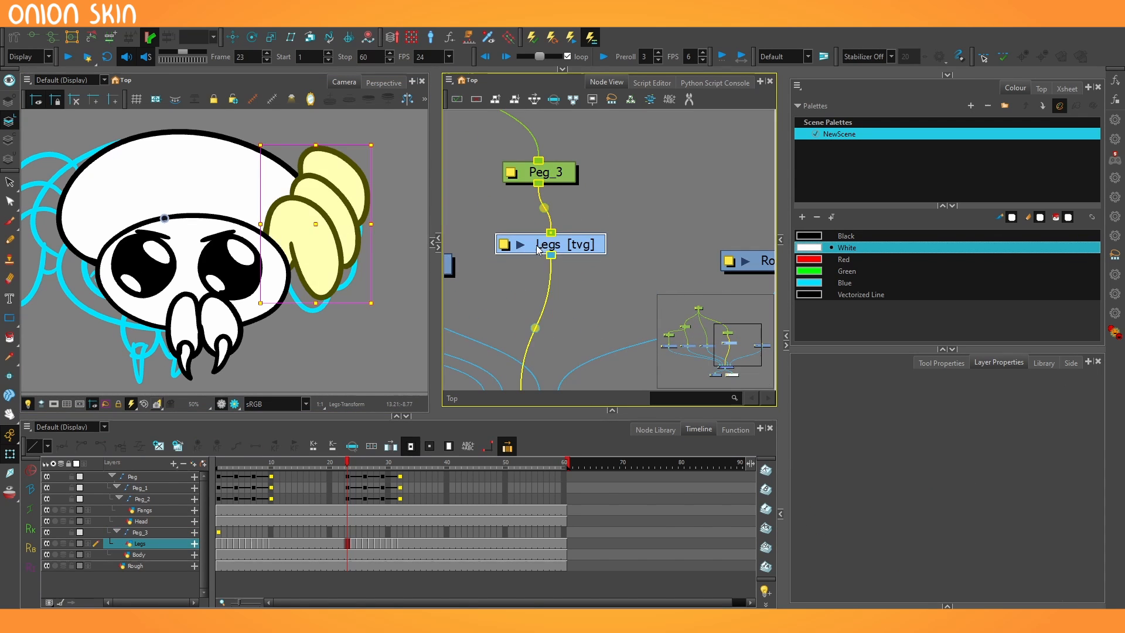
Duplicate the Legs node with its peg to create Legs_1 on Peg_4.
{"action": "left_click", "coordinate": [548, 244]}
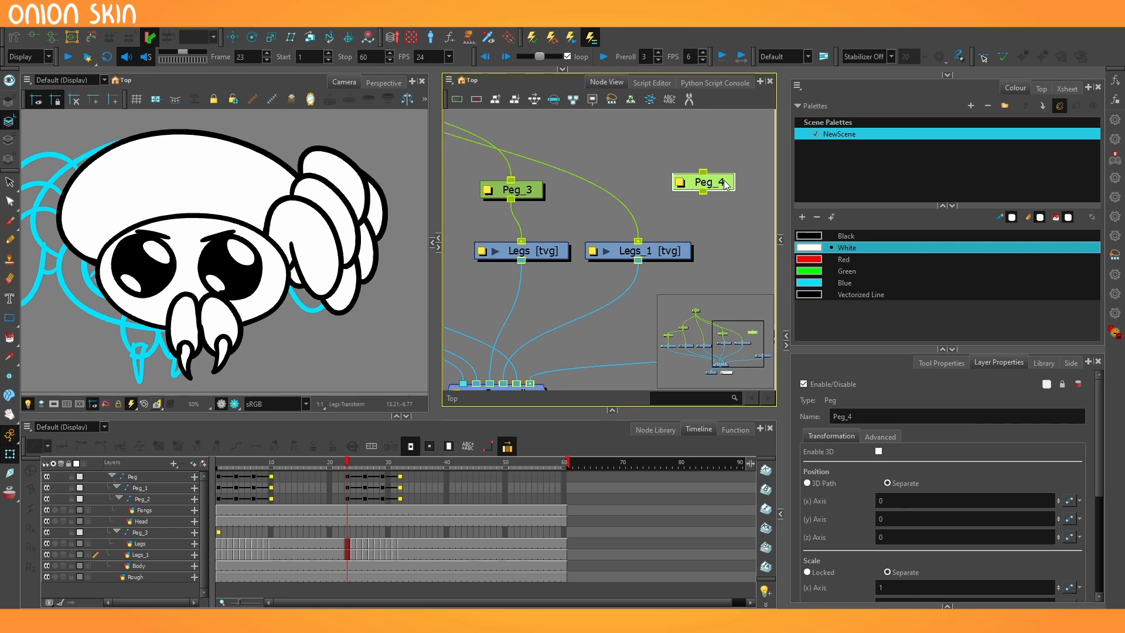
{"action": "left_click", "coordinate": [702, 180]}
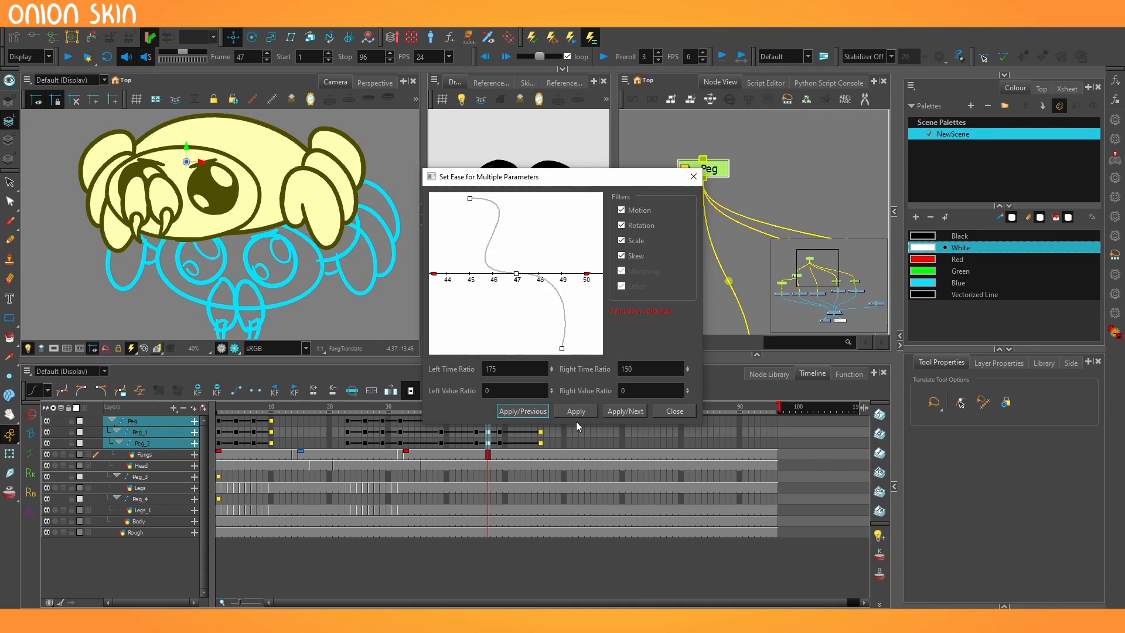
Apply Set Ease to the Peg, Peg_1 and Peg_2 keyframes and retime keys around frames 37-40.
{"action": "left_click", "coordinate": [673, 410]}
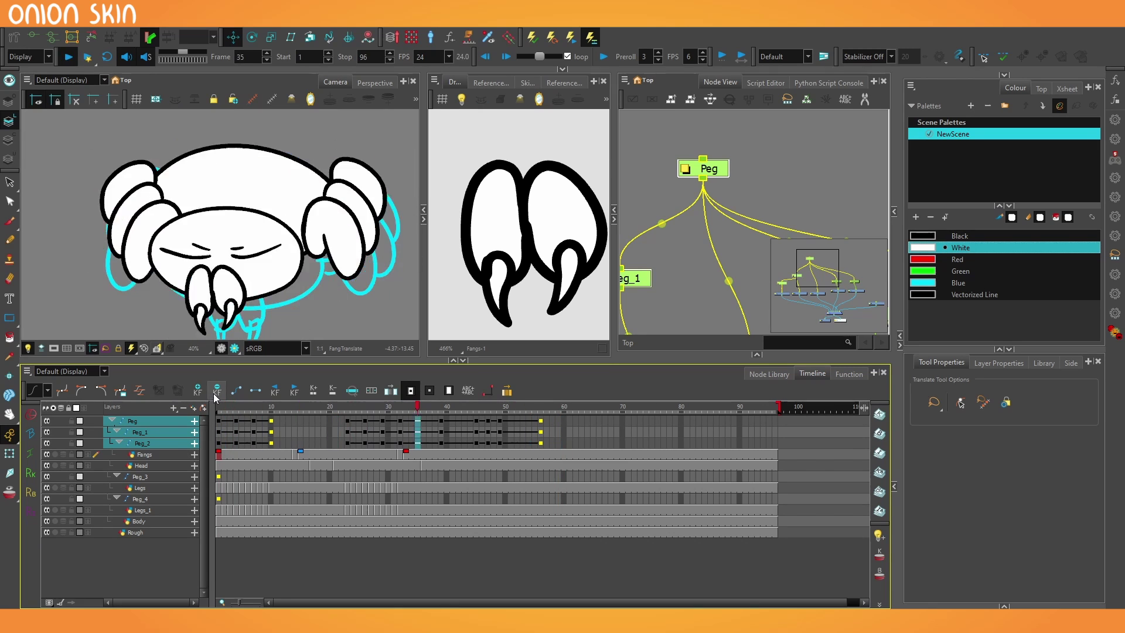
{"action": "left_click", "coordinate": [527, 407]}
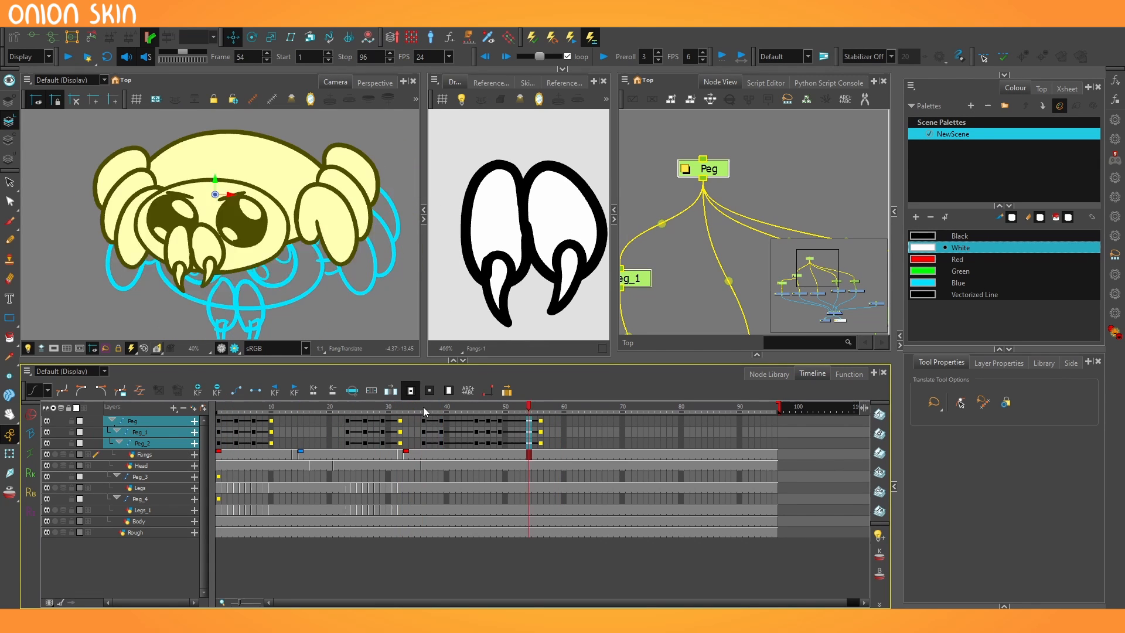
{"action": "left_click", "coordinate": [429, 406]}
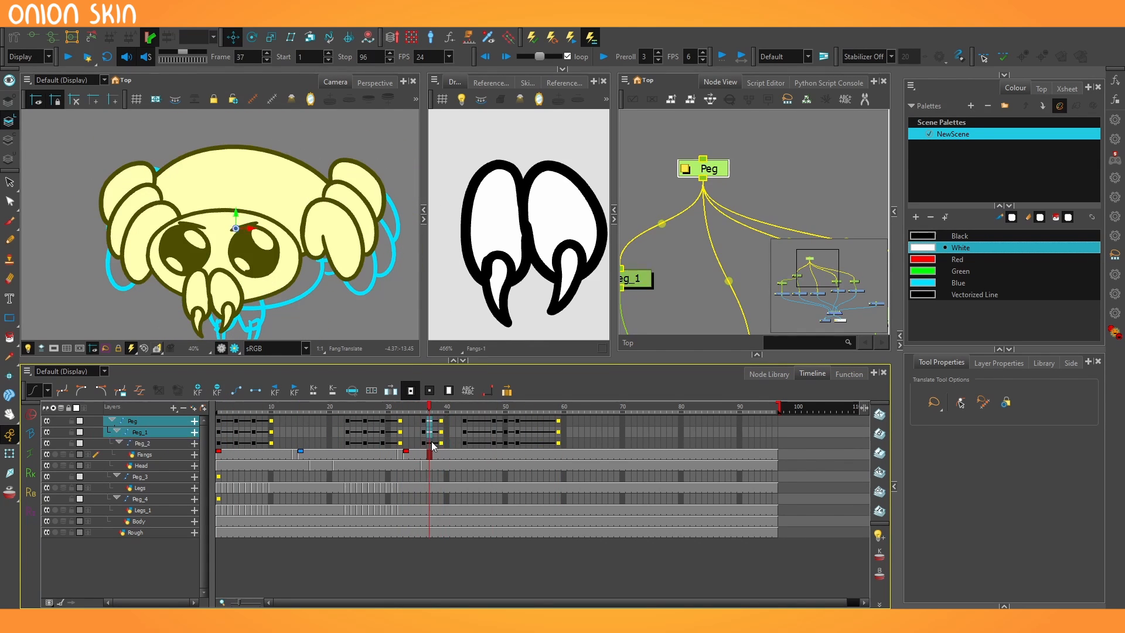
{"action": "left_click", "coordinate": [449, 407]}
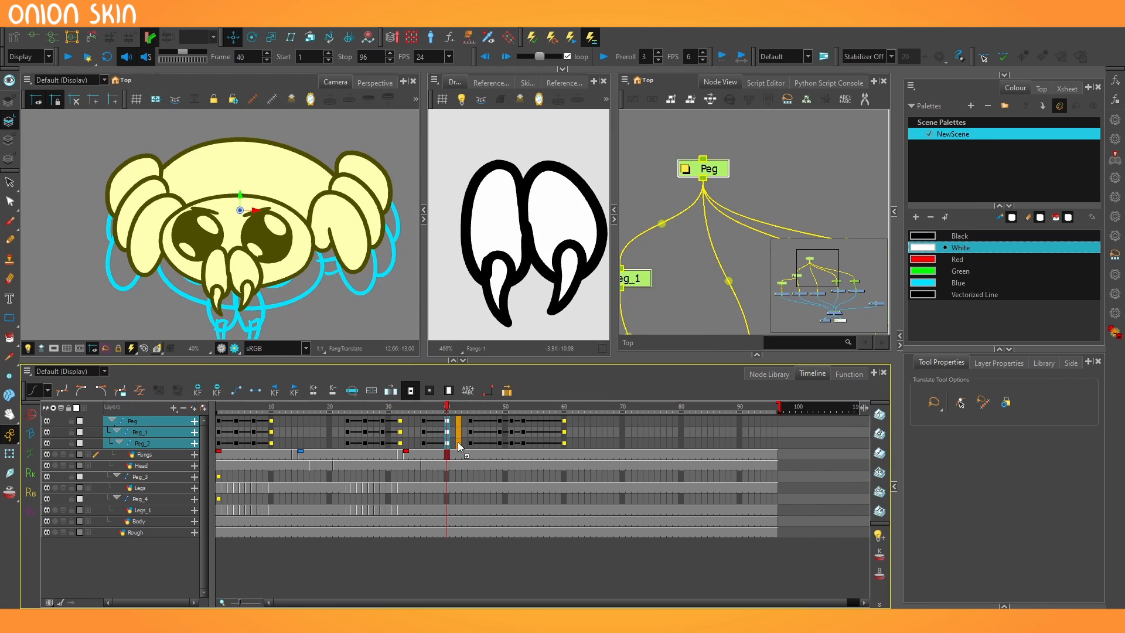
{"action": "left_click", "coordinate": [434, 406]}
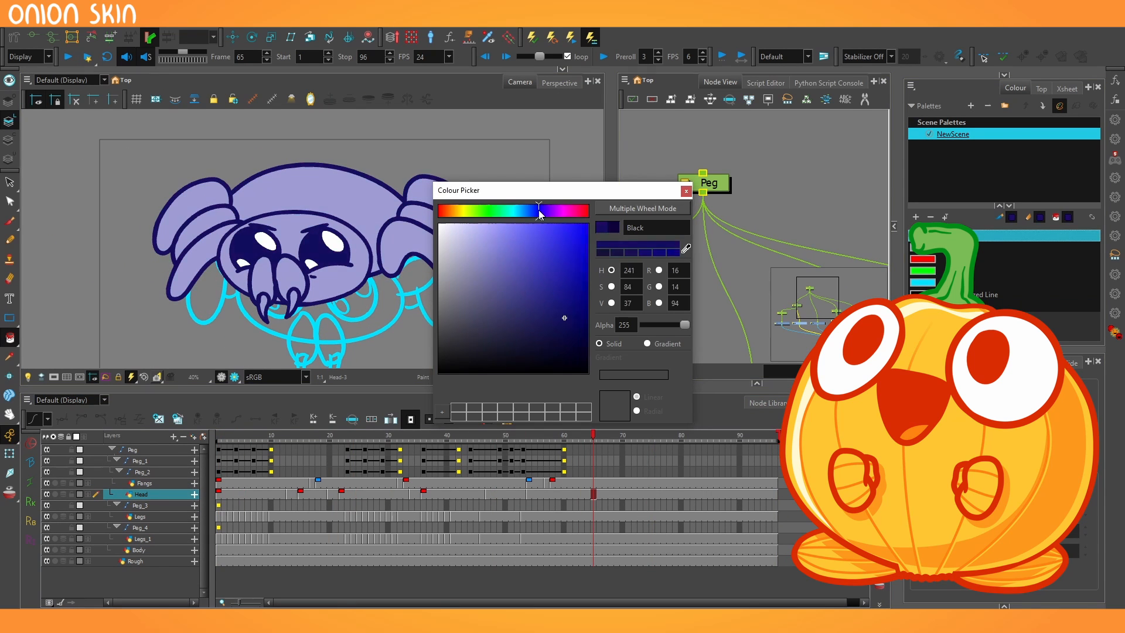
Drag the palette swatch's hue slider in the Colour Picker to purple.
{"action": "left_click", "coordinate": [685, 191]}
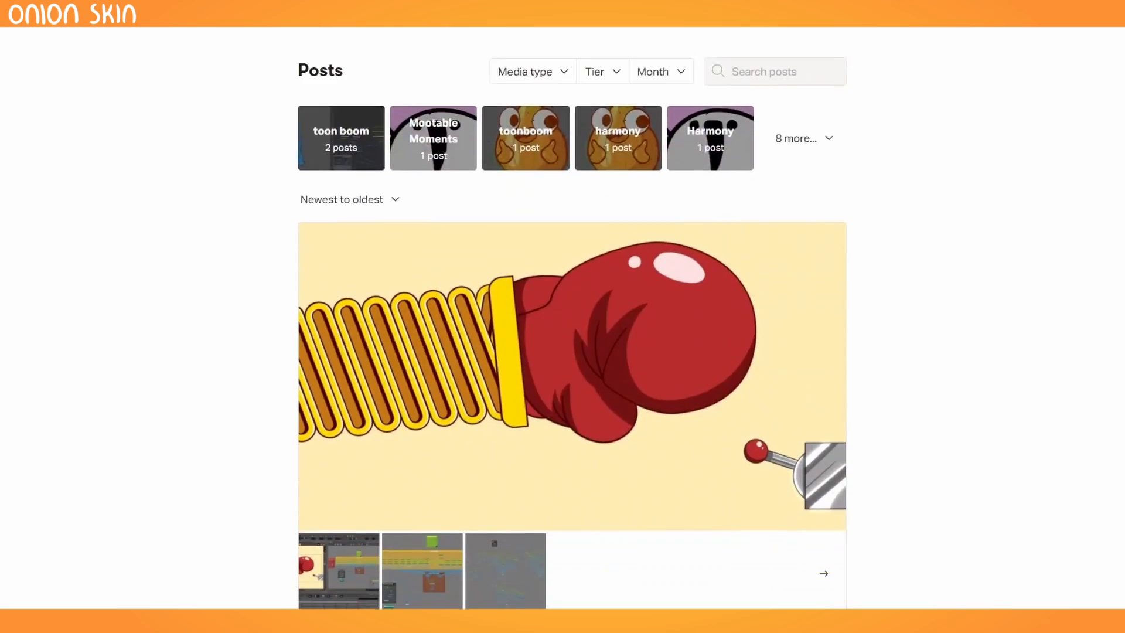
{"action": "scroll", "scroll_direction": "down", "scroll_amount": 3}
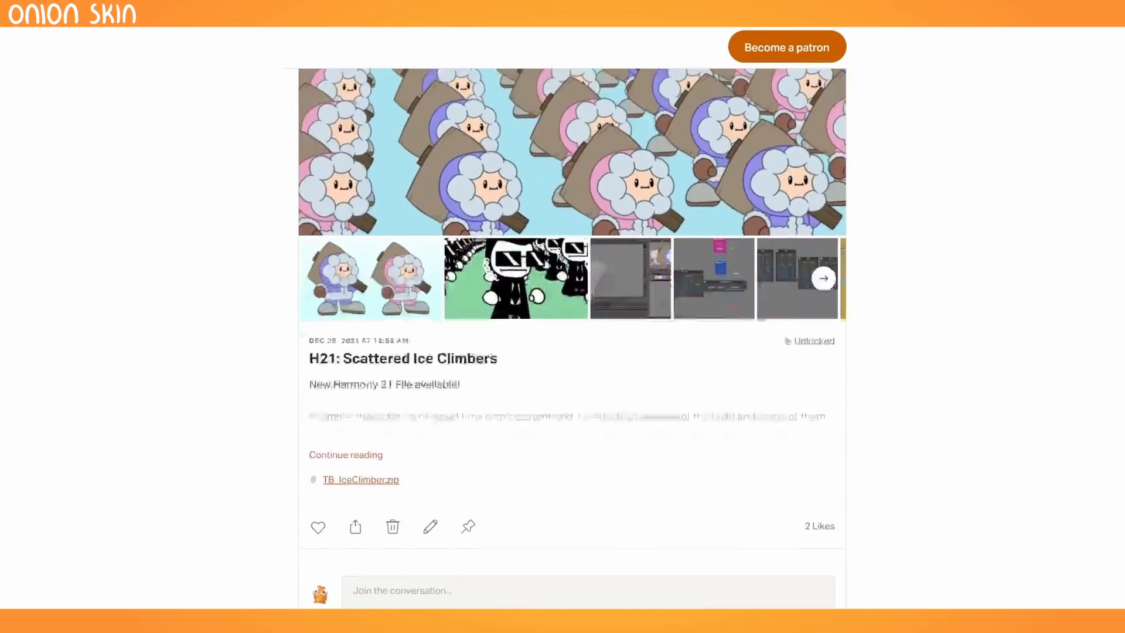
{"action": "scroll", "scroll_direction": "down", "scroll_amount": 3}
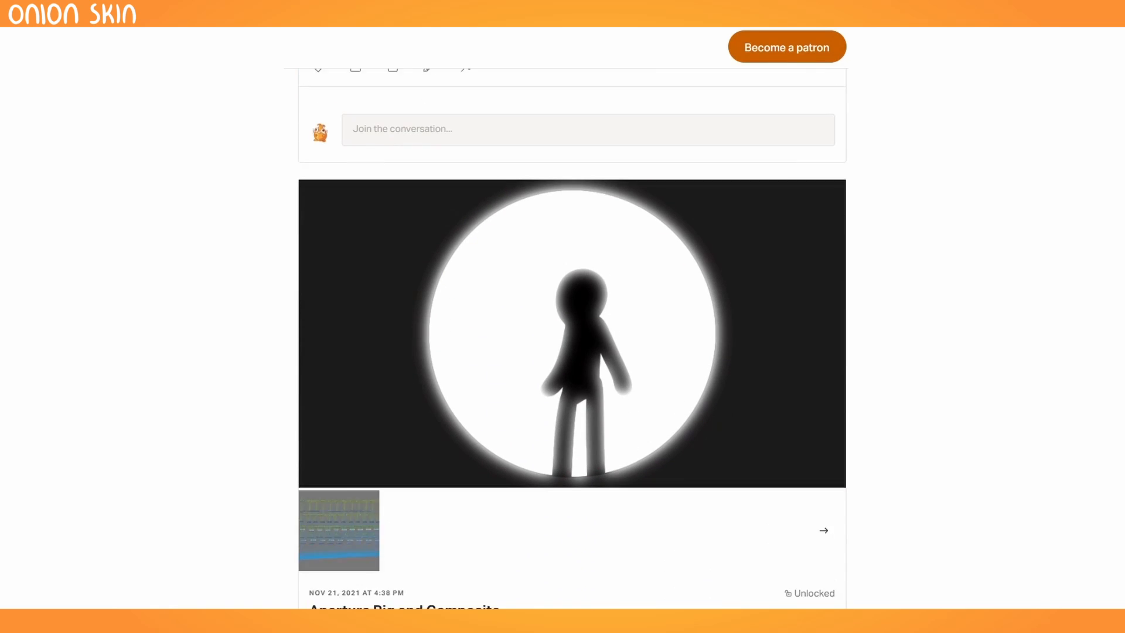
{"action": "scroll", "scroll_direction": "down", "scroll_amount": 3}
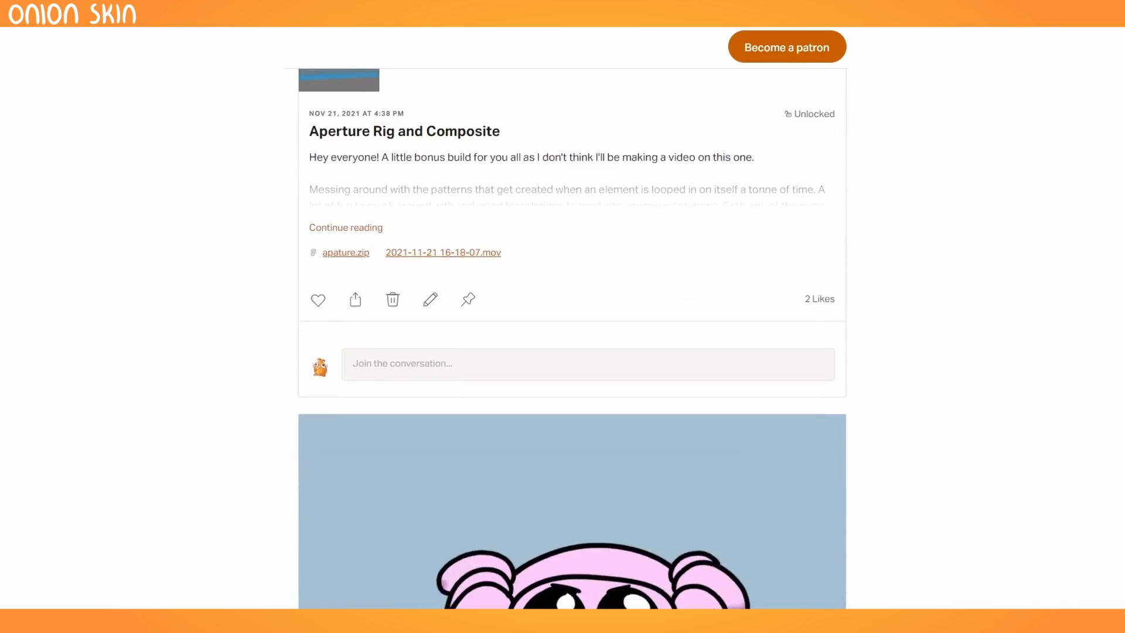
{"action": "scroll", "scroll_direction": "down", "scroll_amount": 3}
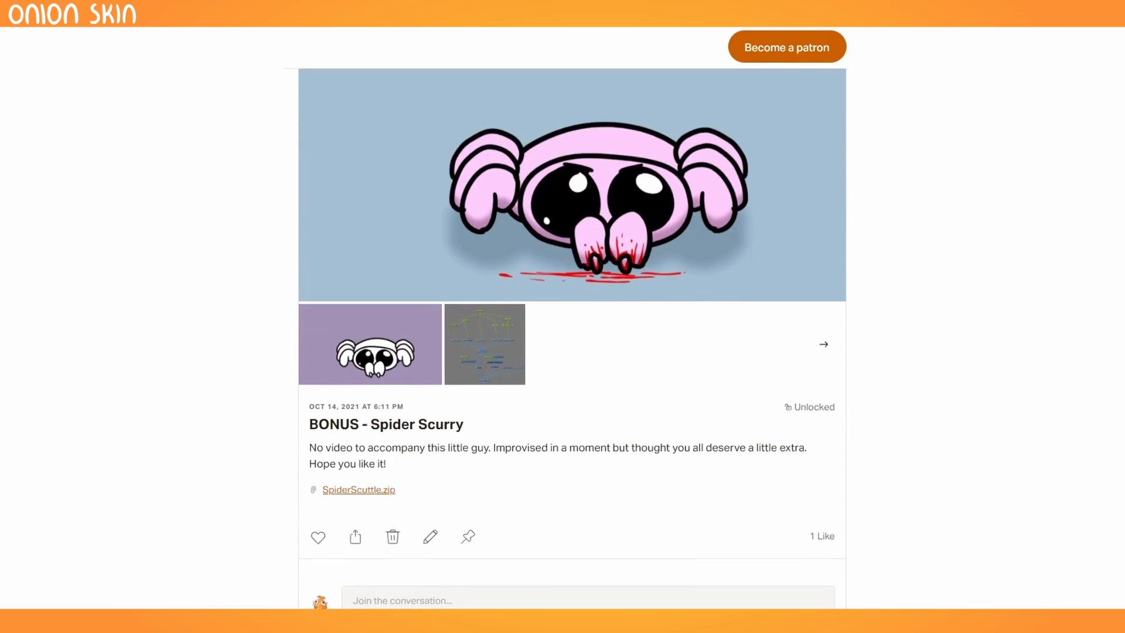
{"action": "scroll", "scroll_direction": "down", "scroll_amount": 3}
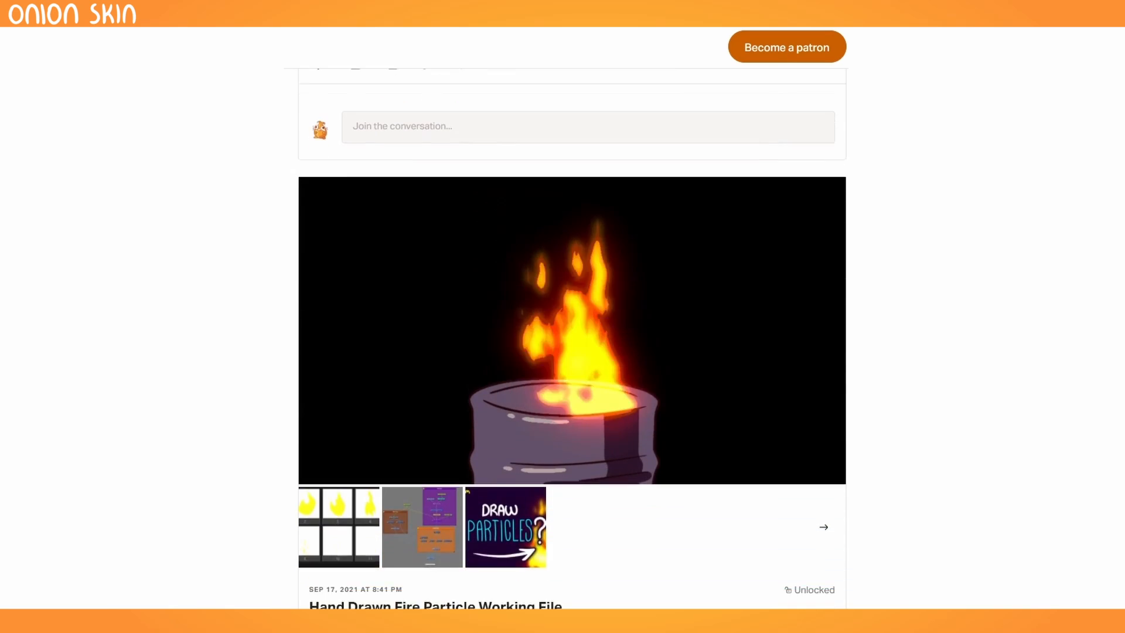
{"action": "scroll", "scroll_direction": "up", "scroll_amount": 3}
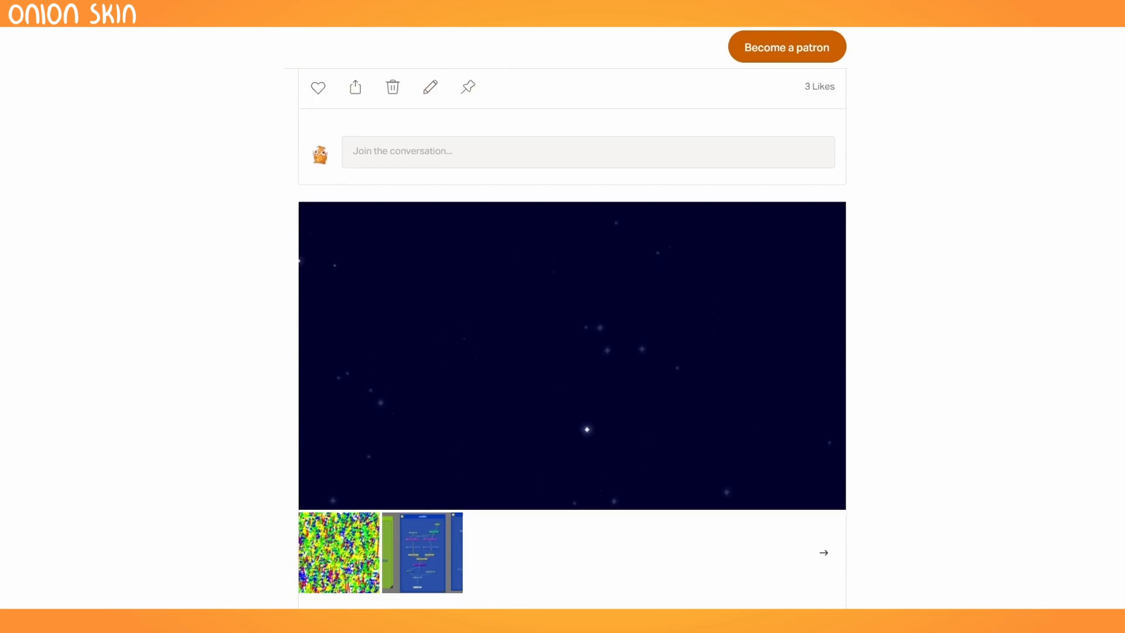
{"action": "scroll", "scroll_direction": "up", "scroll_amount": 3}
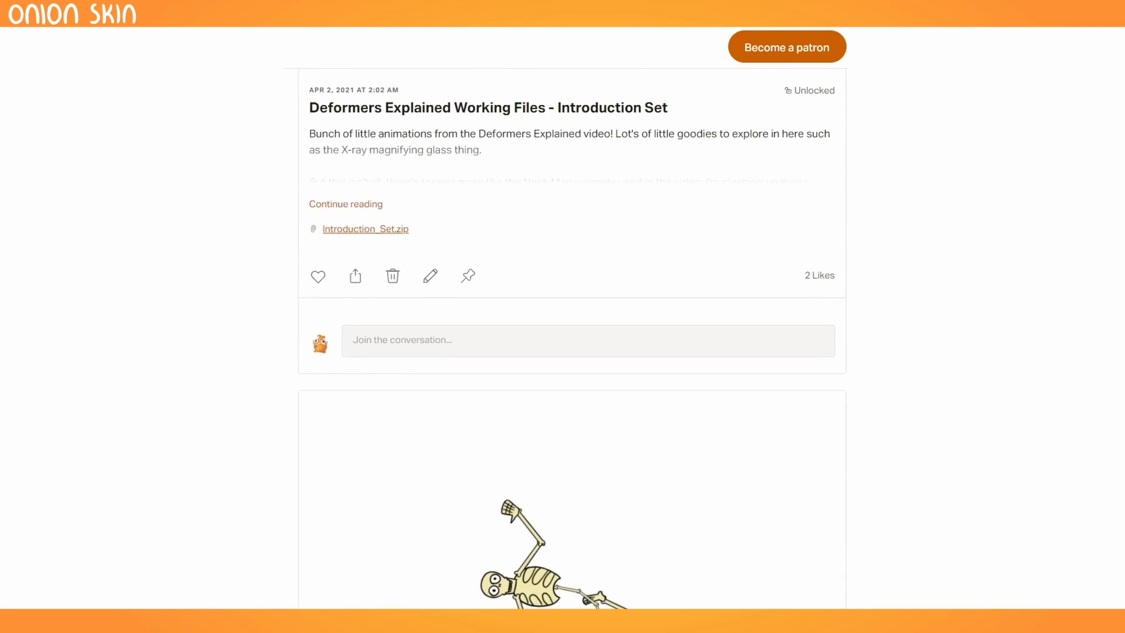
{"action": "scroll", "scroll_direction": "down", "scroll_amount": 3}
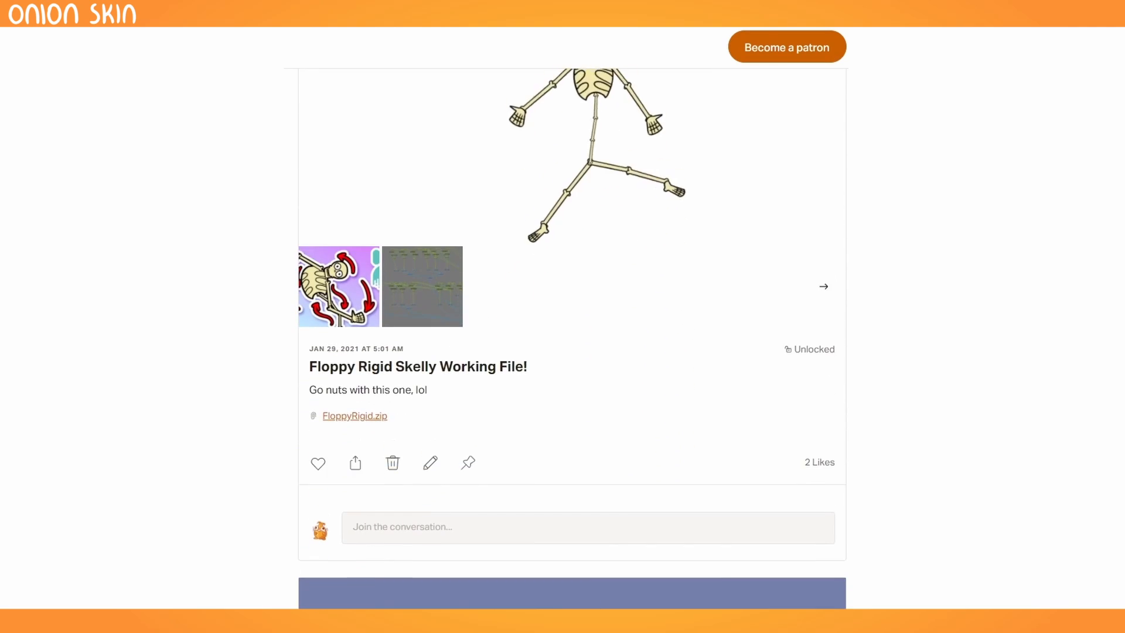